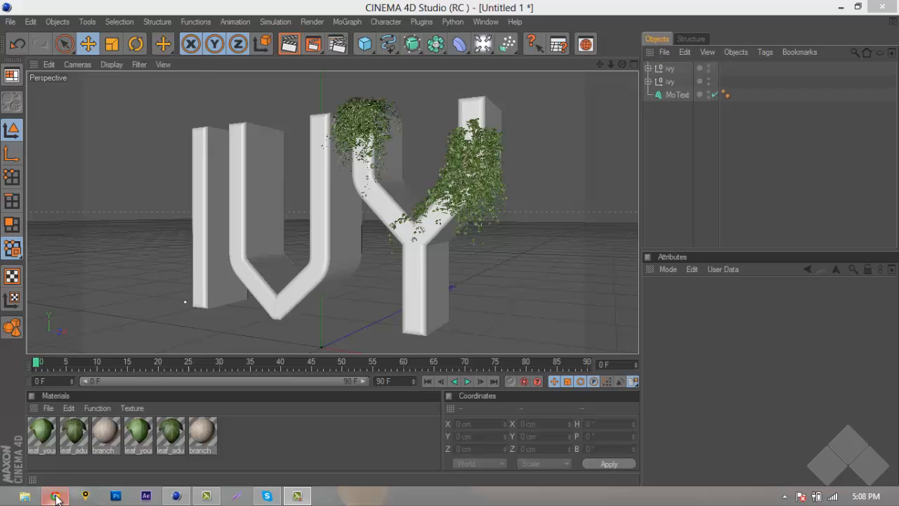
Bring the contest entry video forward and jump to near its end where the finished artwork shows.
click(54, 496)
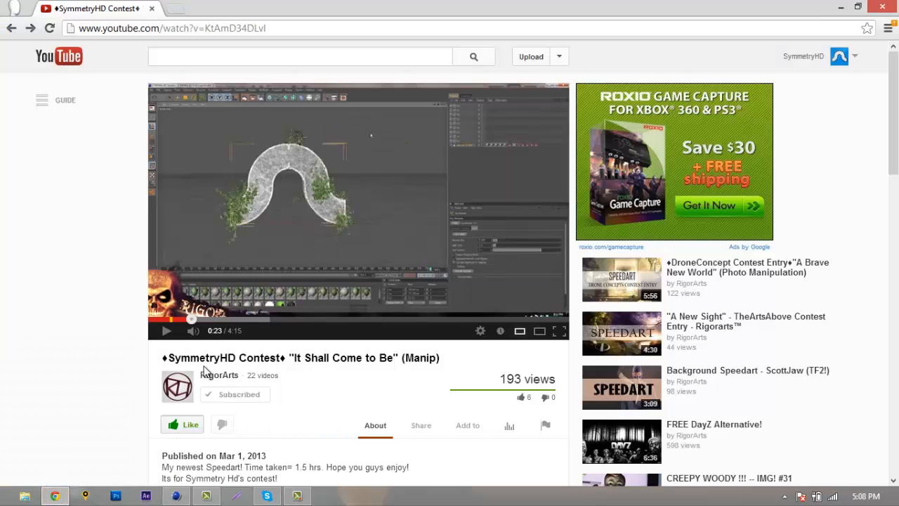
mouse_move(284, 205)
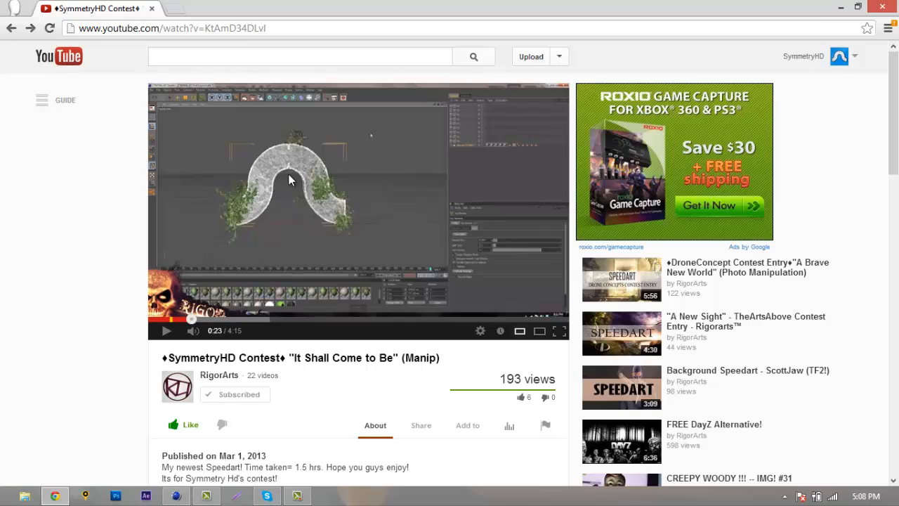
mouse_move(288, 189)
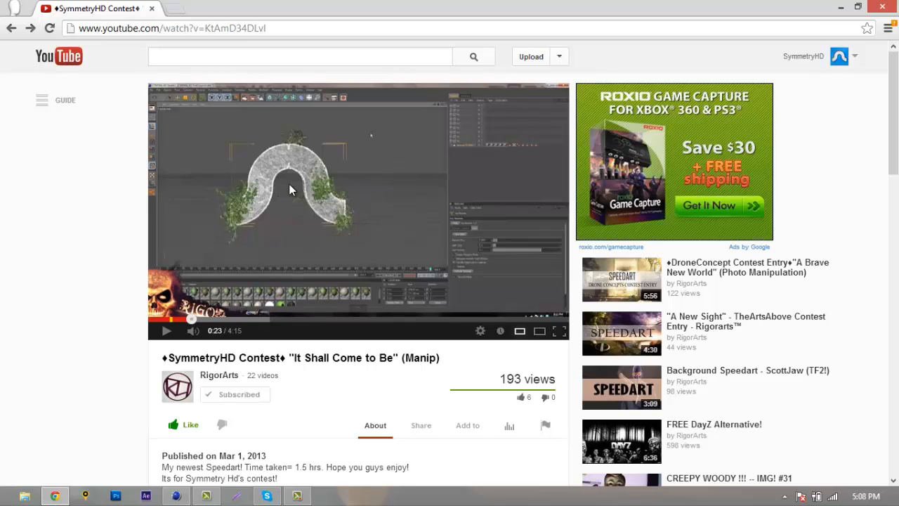
mouse_move(246, 214)
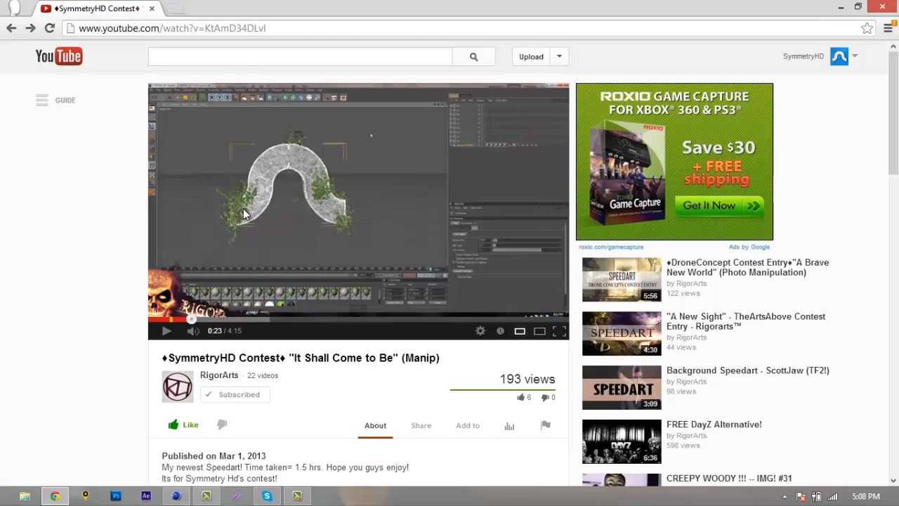
mouse_move(546, 320)
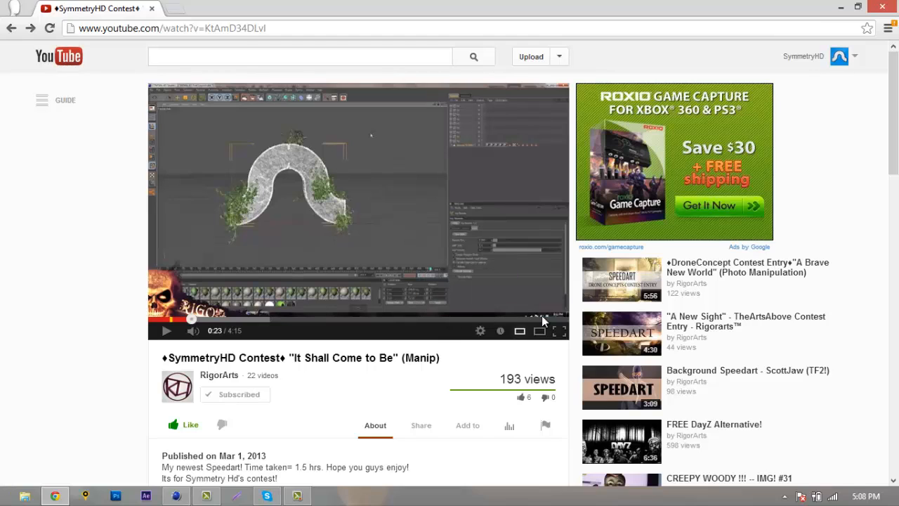
click(546, 321)
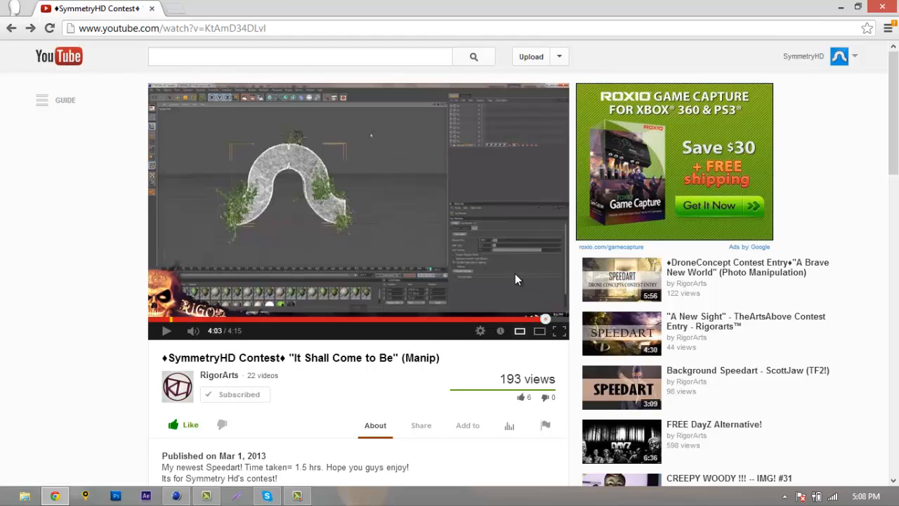
mouse_move(555, 332)
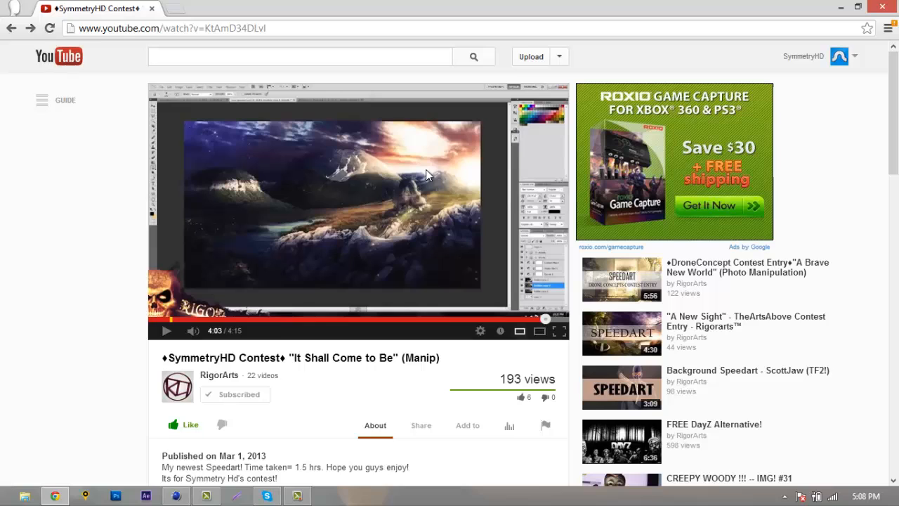
mouse_move(105, 304)
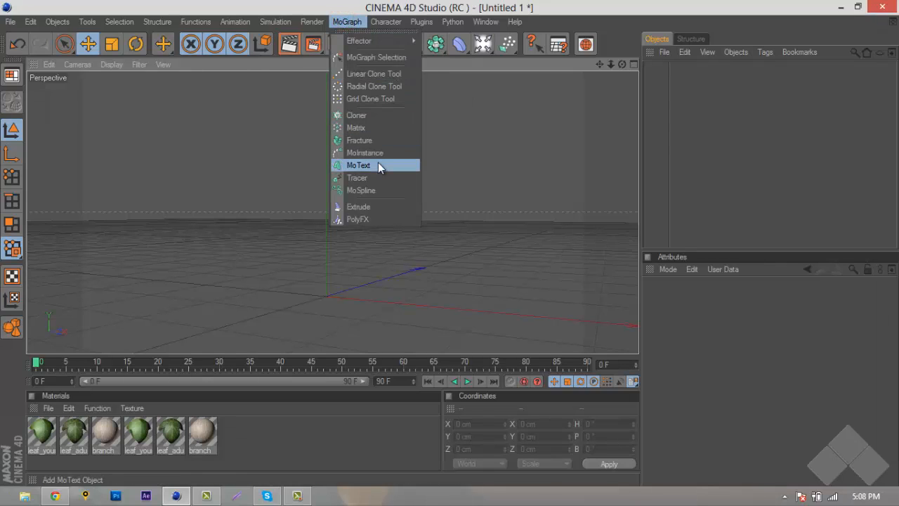
Add a MoText object reading IVY set in Typograph Pro ExtraBold.
click(358, 165)
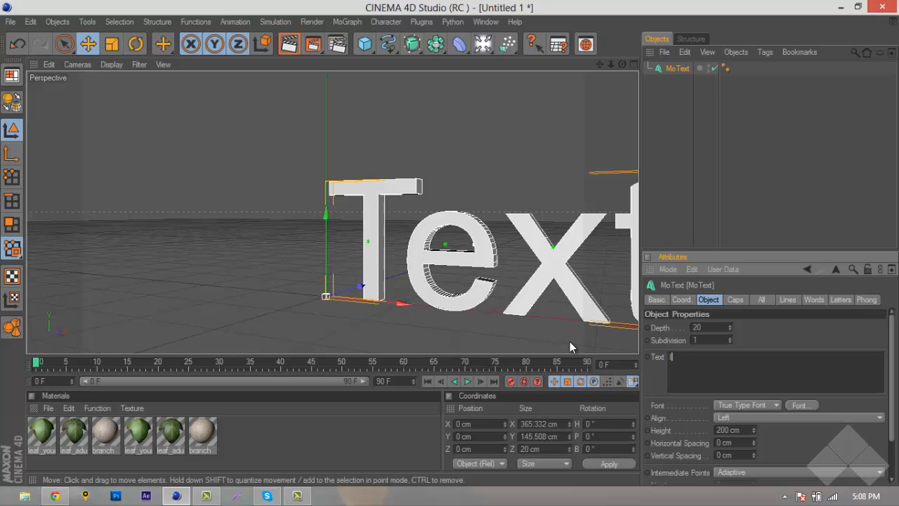
text(IVY)
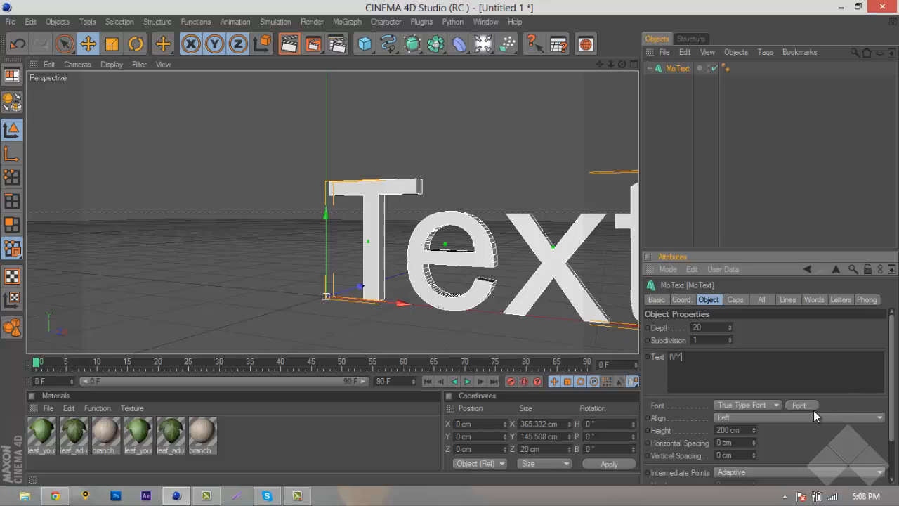
click(801, 404)
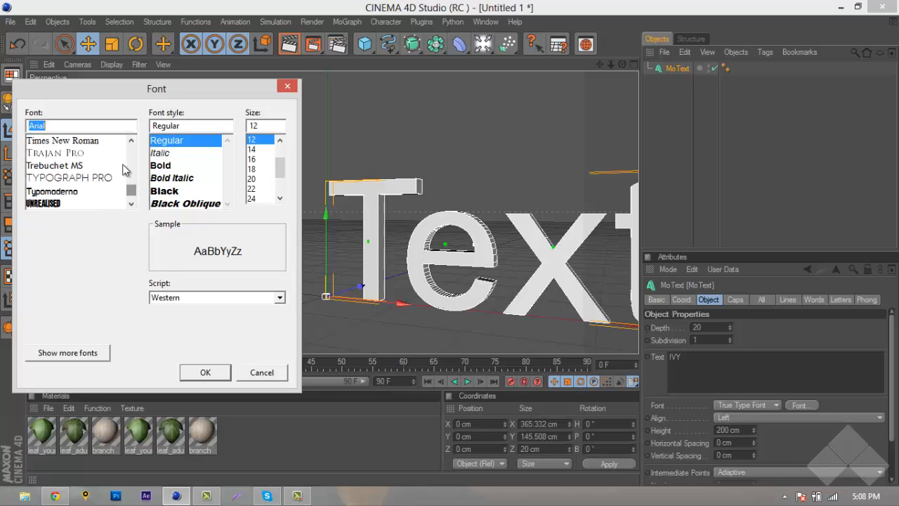
click(70, 177)
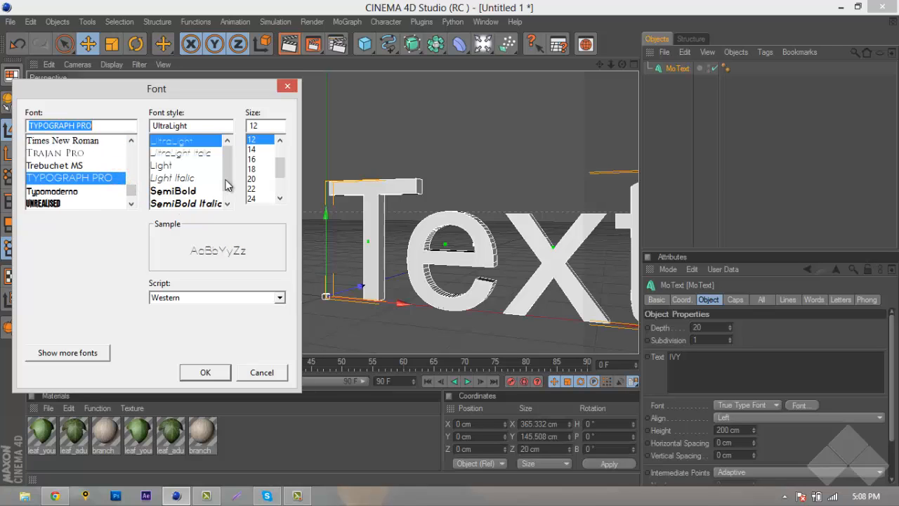
click(183, 203)
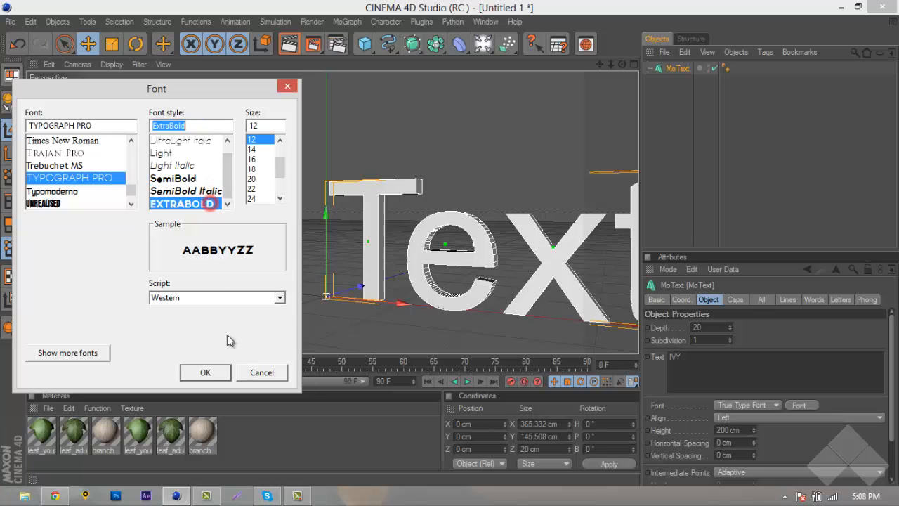
click(205, 373)
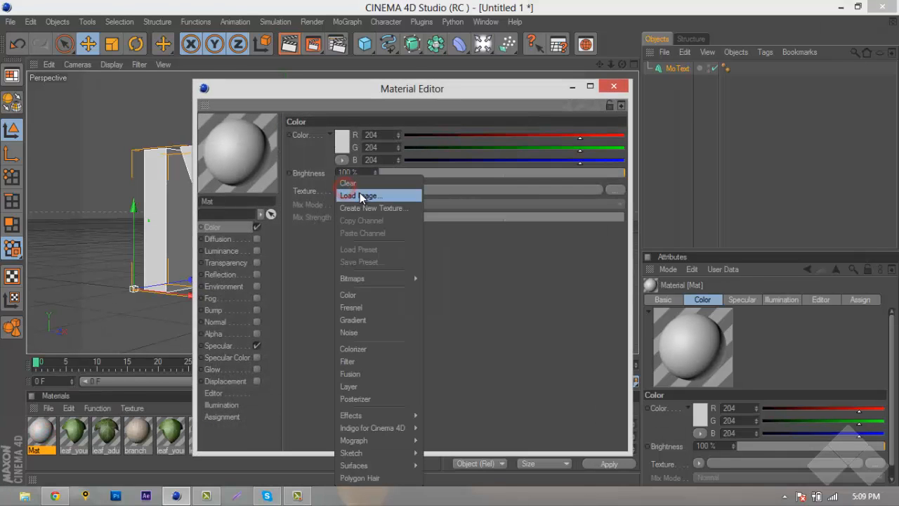
Load the Cut rock image as the material's colour texture and apply it to the IVY text.
click(360, 196)
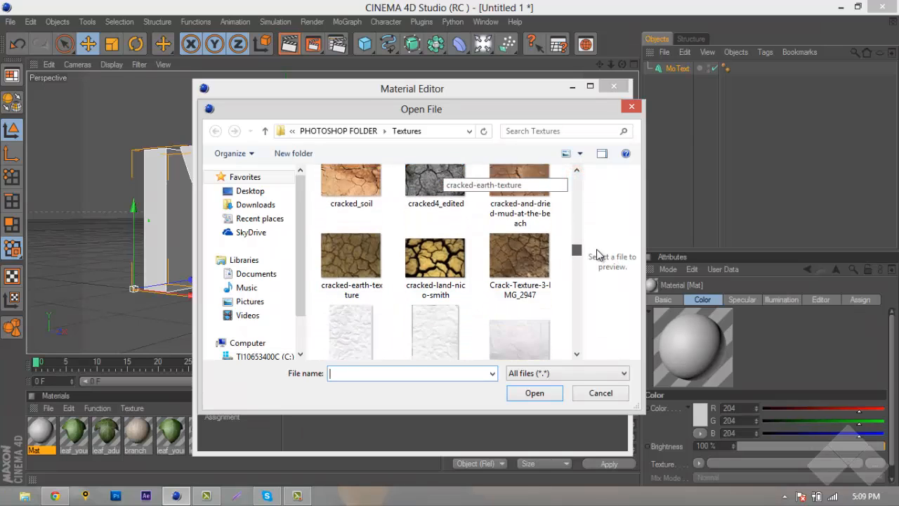
scroll(down, 3)
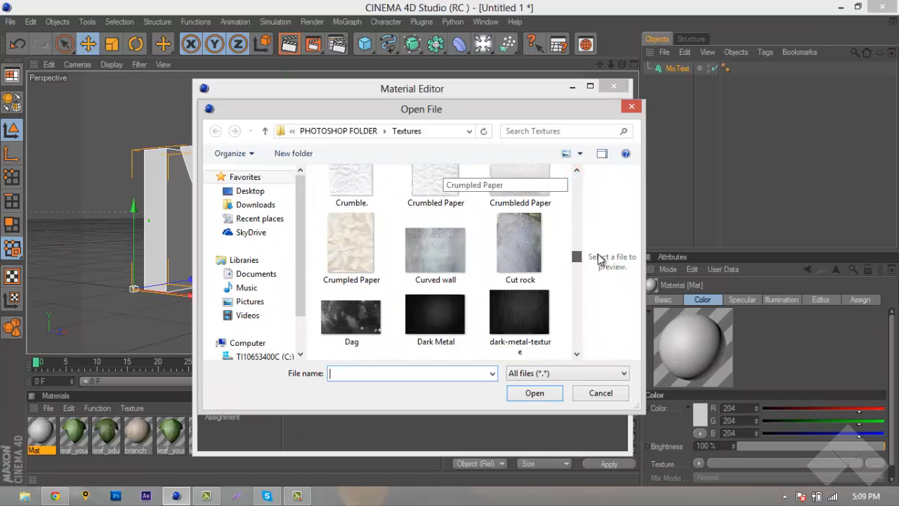
scroll(down, 3)
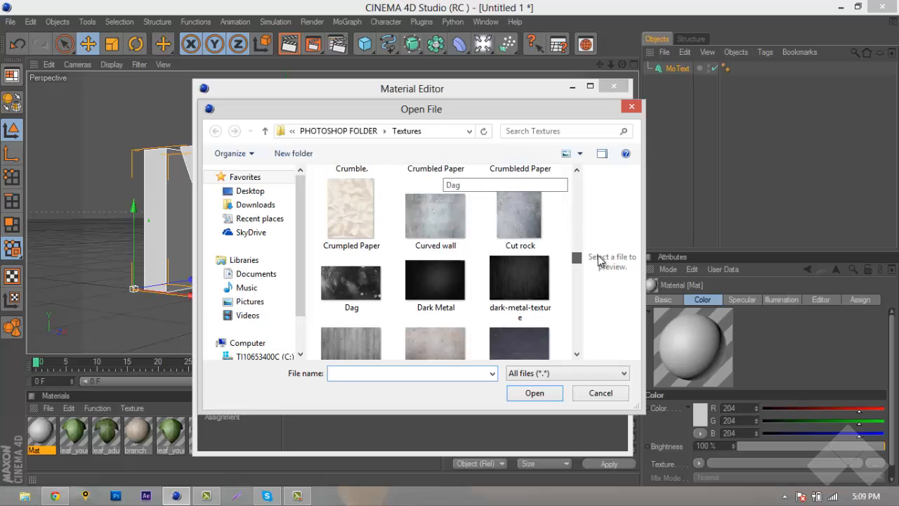
click(534, 394)
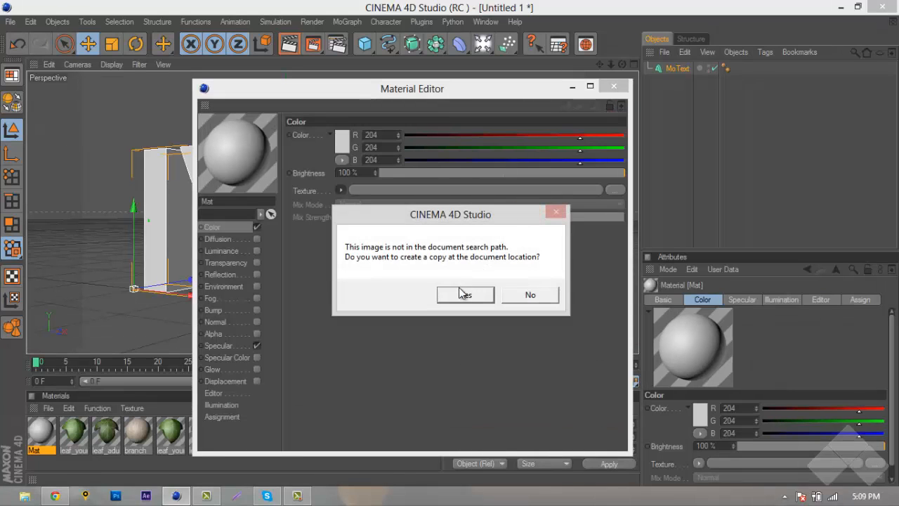
click(465, 295)
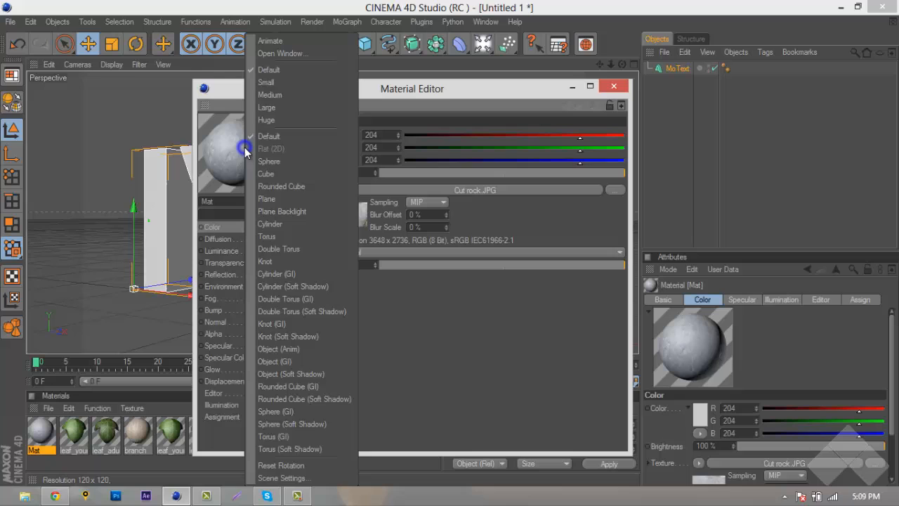
click(246, 152)
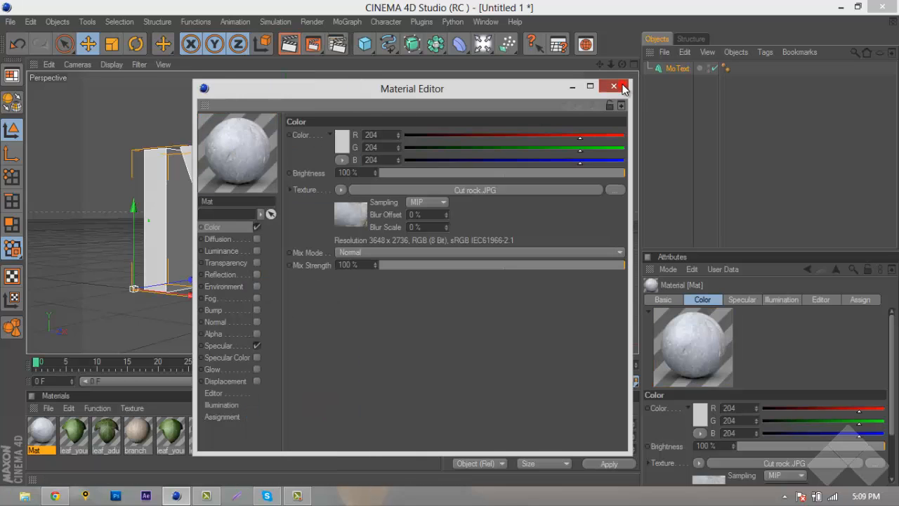
click(613, 86)
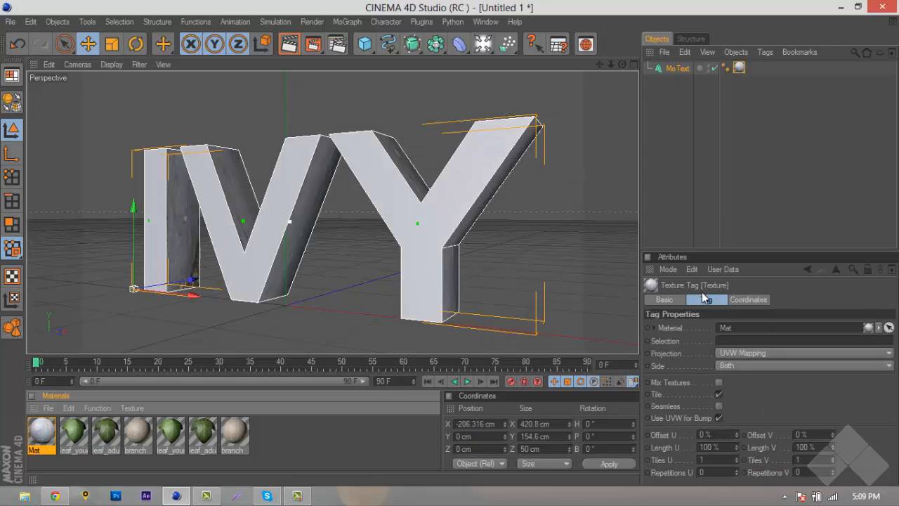
Change the texture tag's projection from UVW mapping to one that wraps the letters.
click(705, 299)
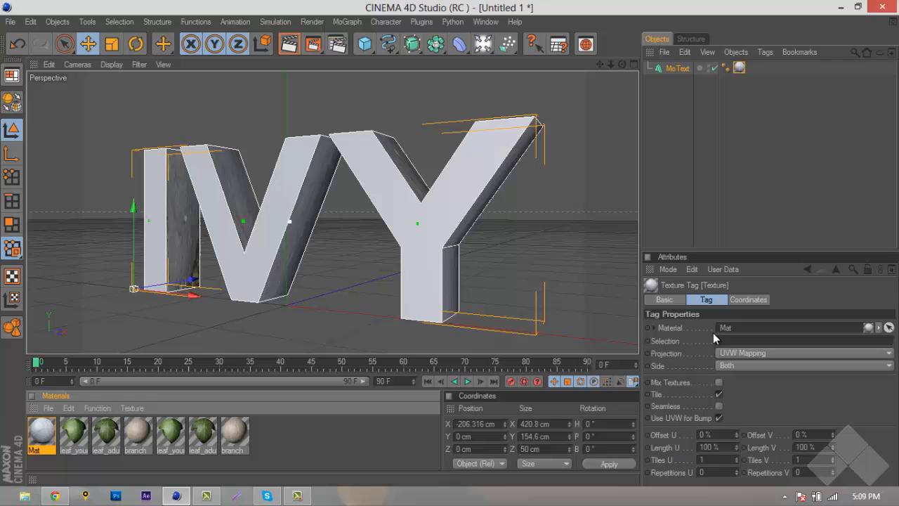
mouse_move(717, 413)
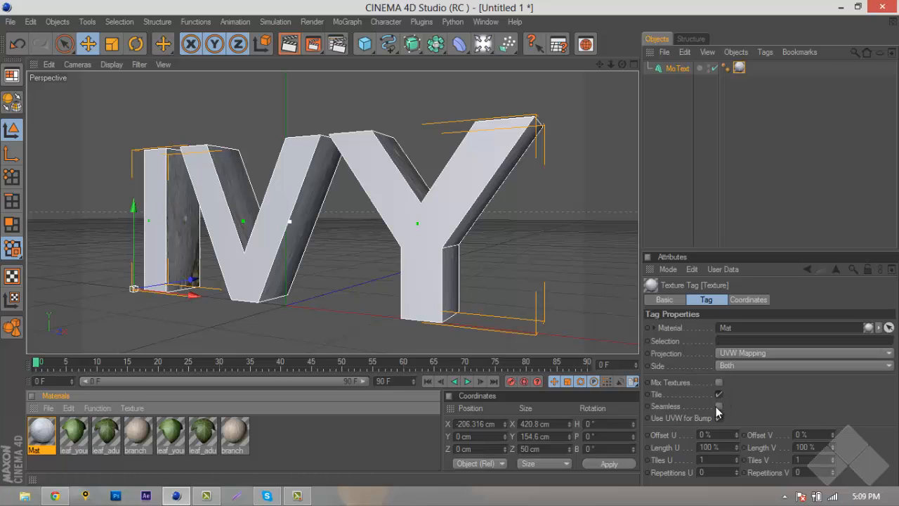
click(719, 417)
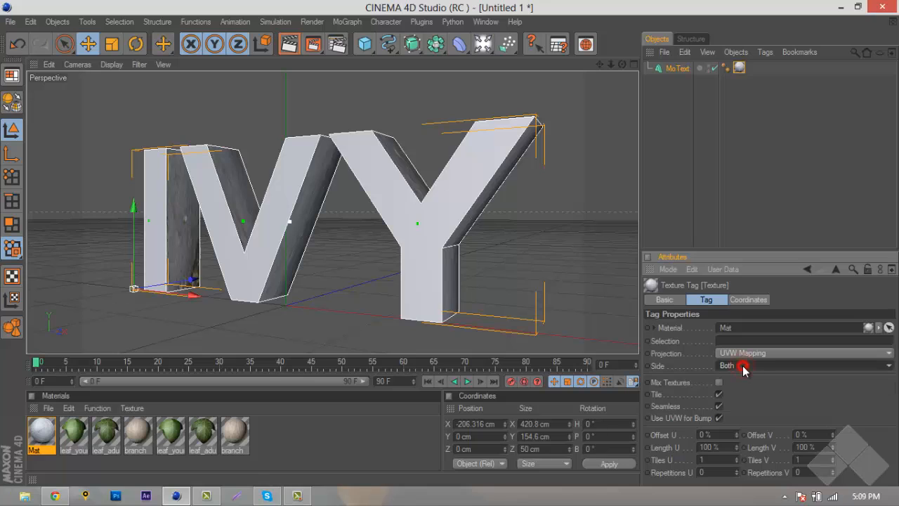
click(801, 352)
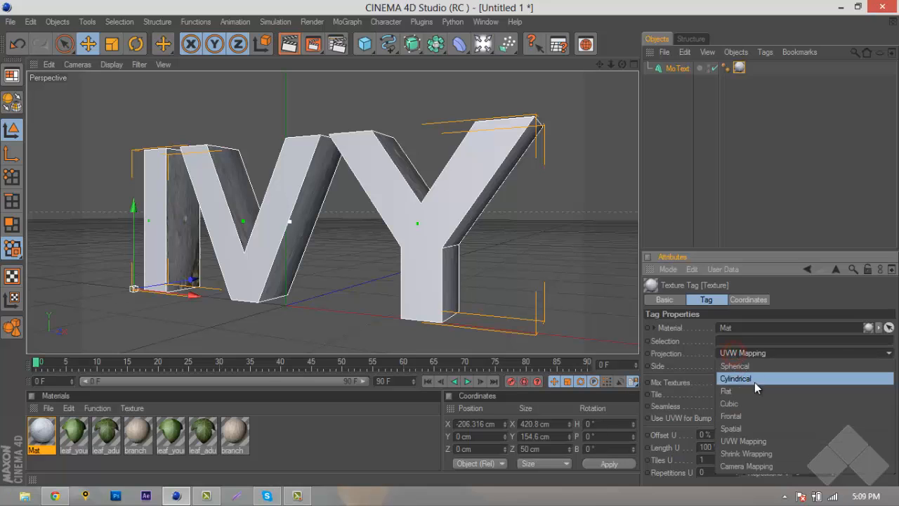
click(520, 269)
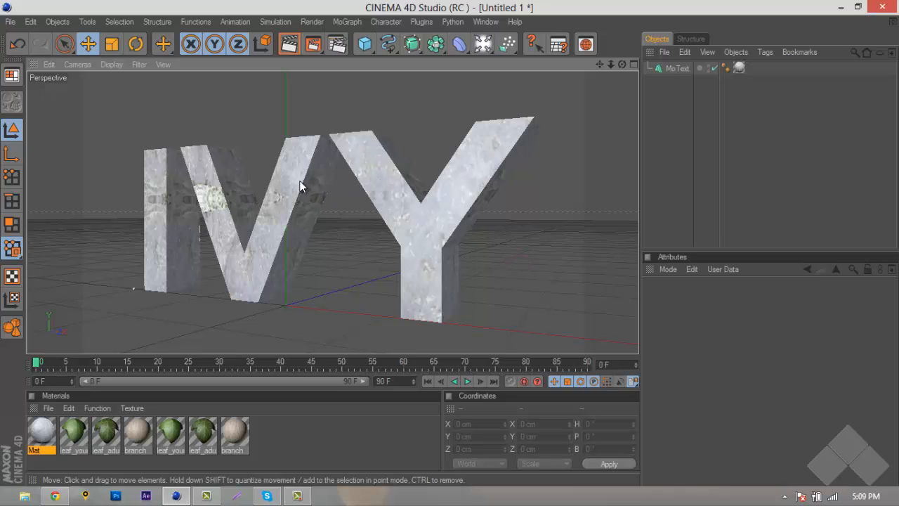
mouse_move(232, 203)
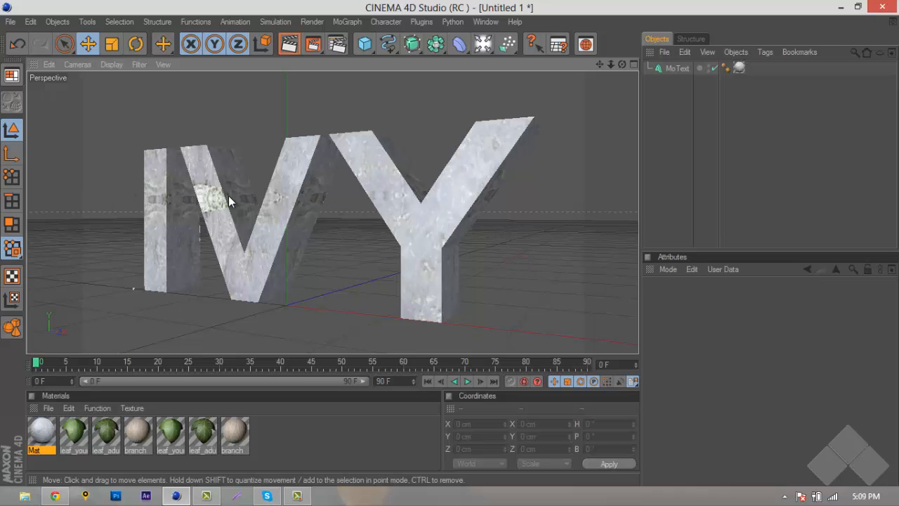
mouse_move(393, 202)
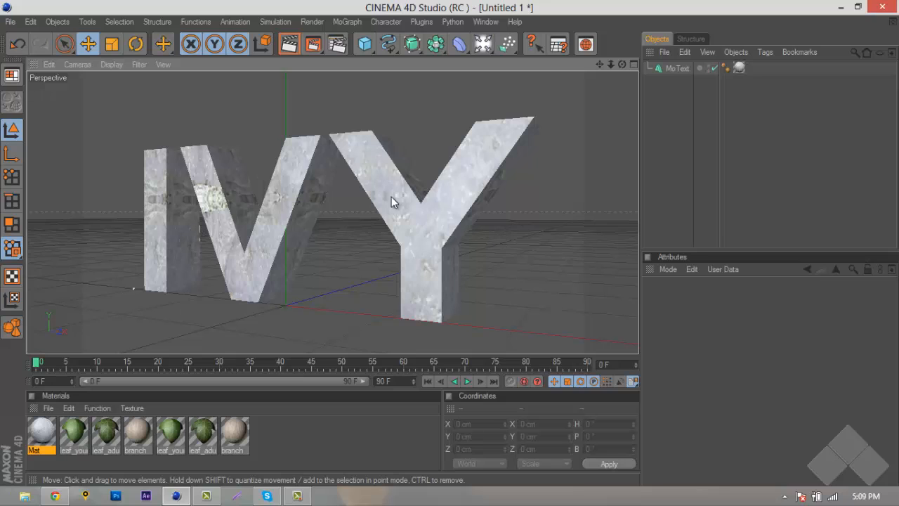
Give the IVY text fillet caps on start and end with 2 steps and 2 cm radius.
click(678, 68)
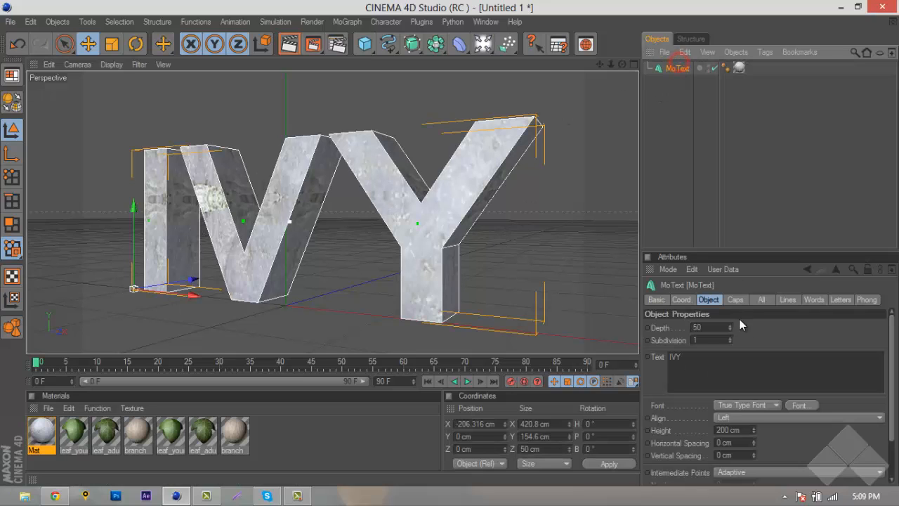
click(735, 299)
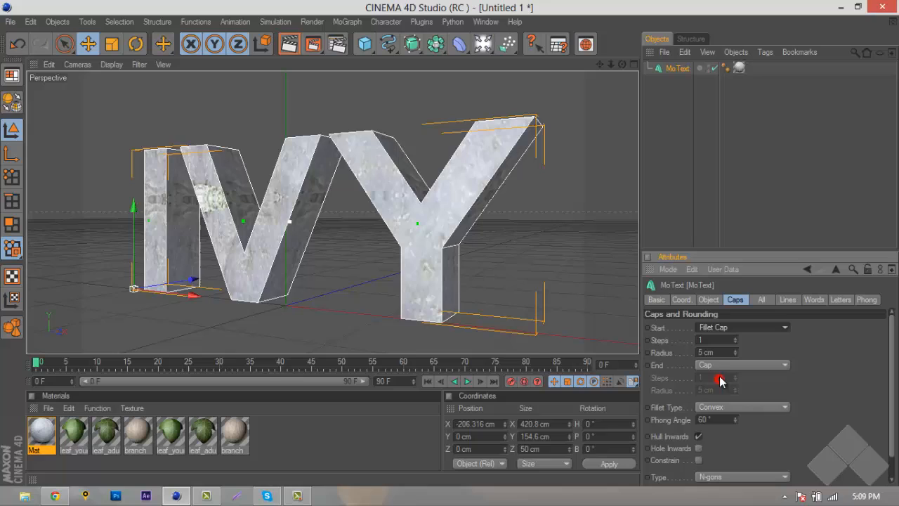
click(742, 365)
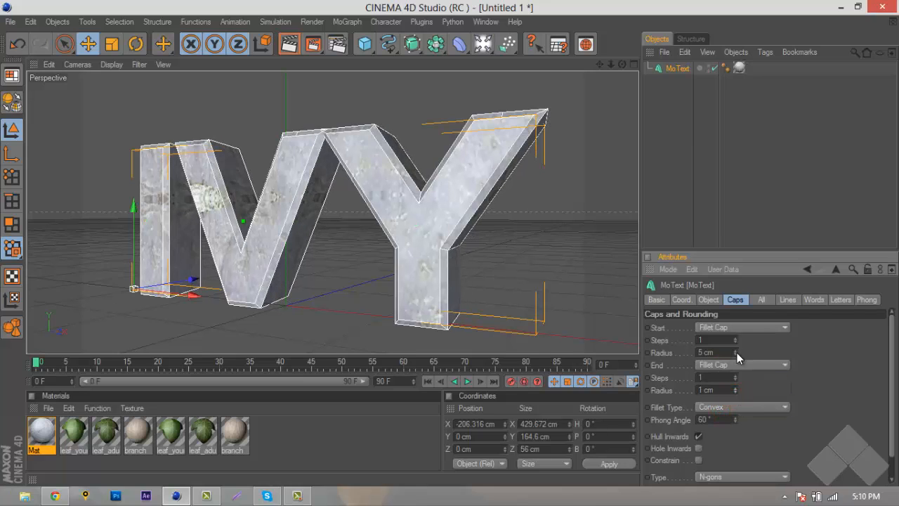
drag(734, 353, 731, 352)
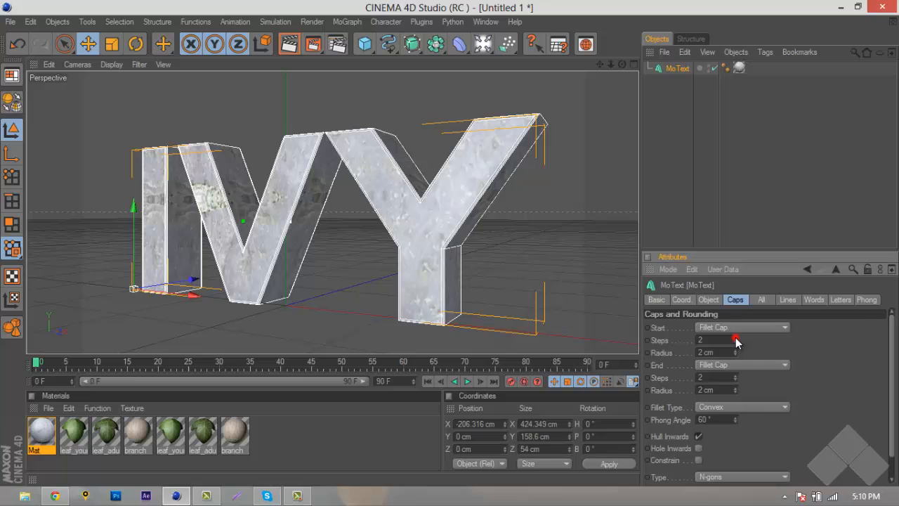
click(562, 264)
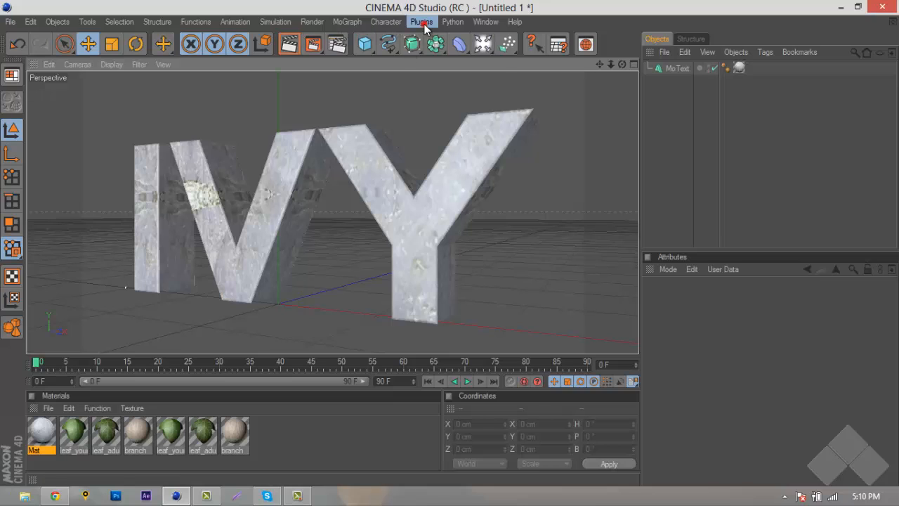
mouse_move(427, 7)
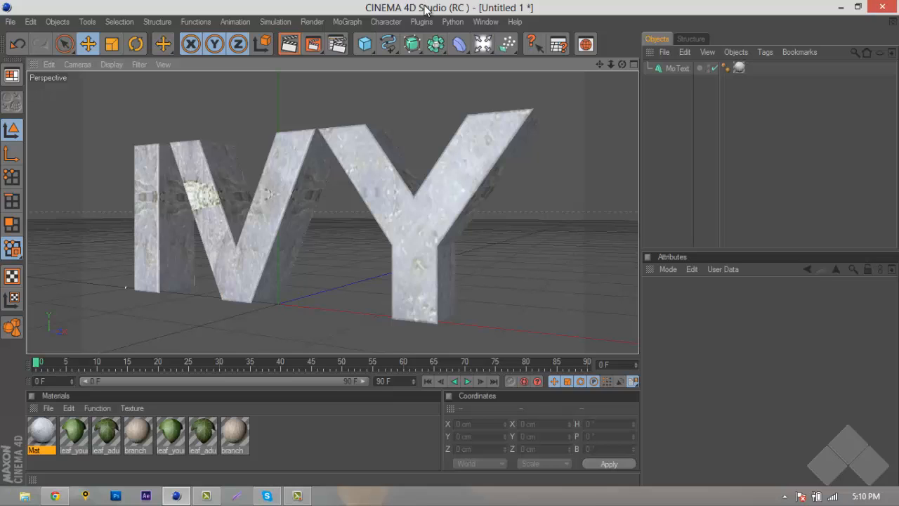
Add an Ivy Grower object to the scene from the Plugins menu.
click(422, 22)
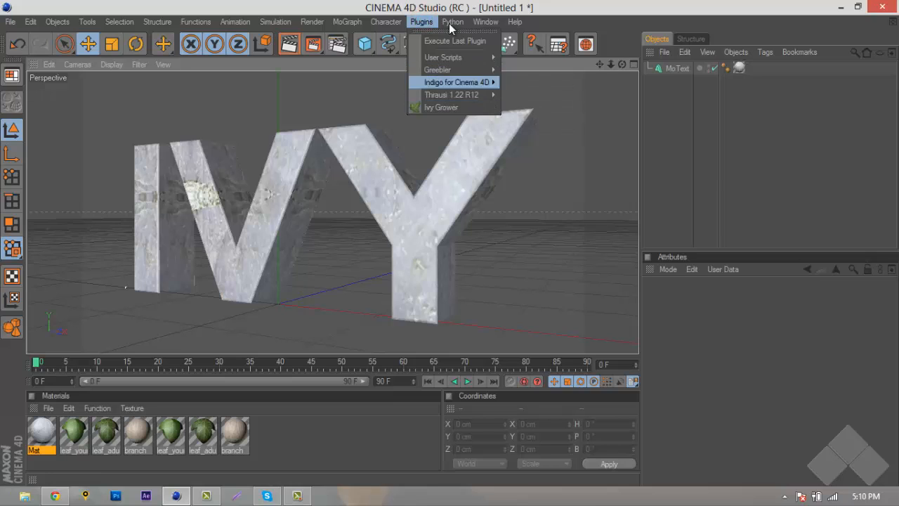
click(452, 23)
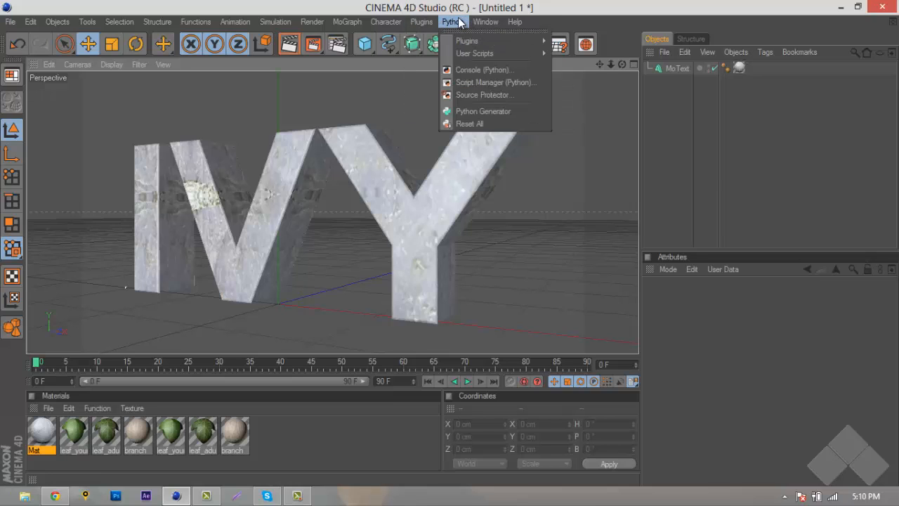
mouse_move(466, 39)
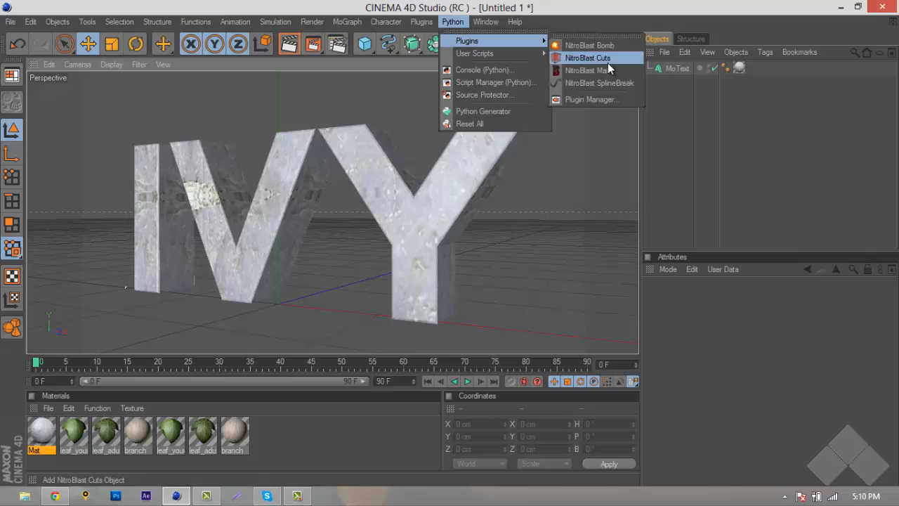
click(587, 57)
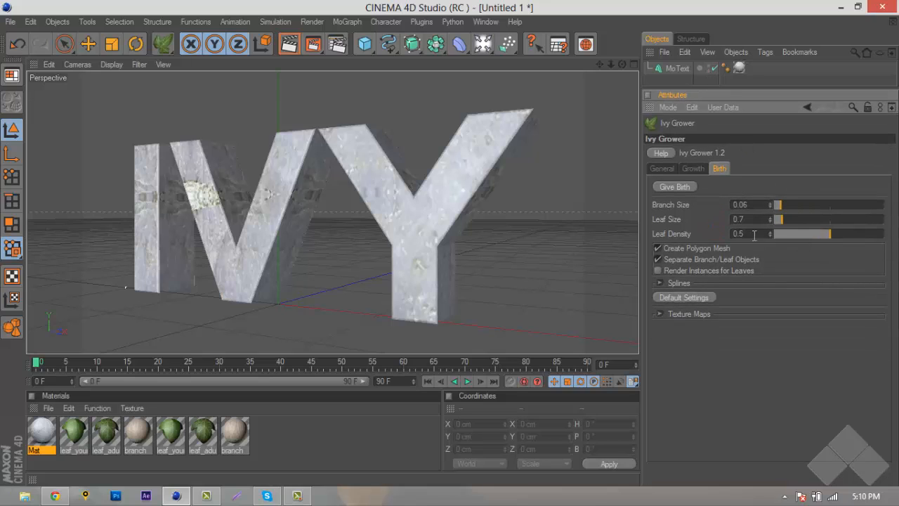
mouse_move(715, 53)
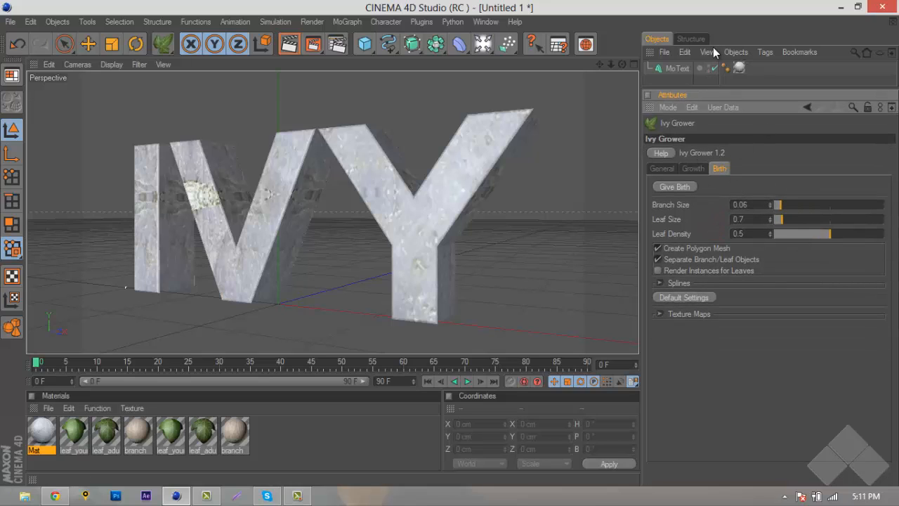
Set the ivy growth to stop at 1500 with ivy size 0.023, primary weight 30% and gravity weight 1.5.
click(693, 168)
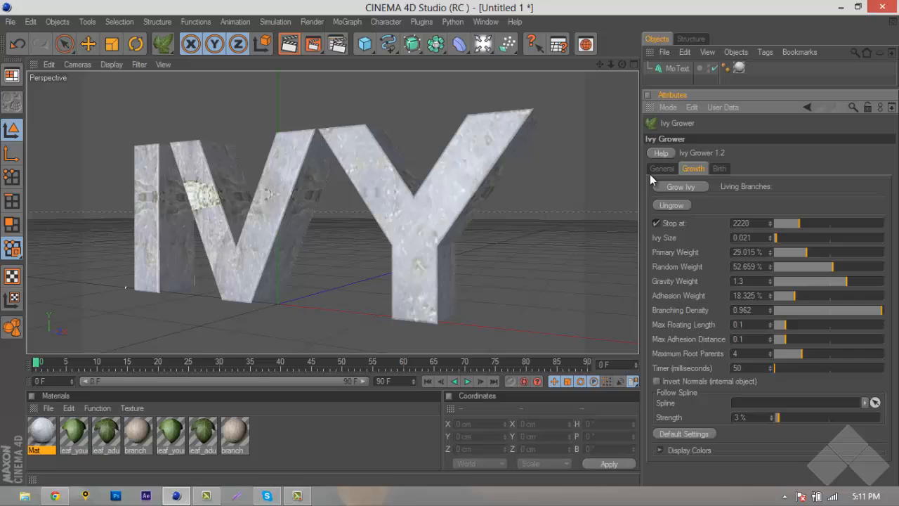
mouse_move(770, 228)
text(1500)
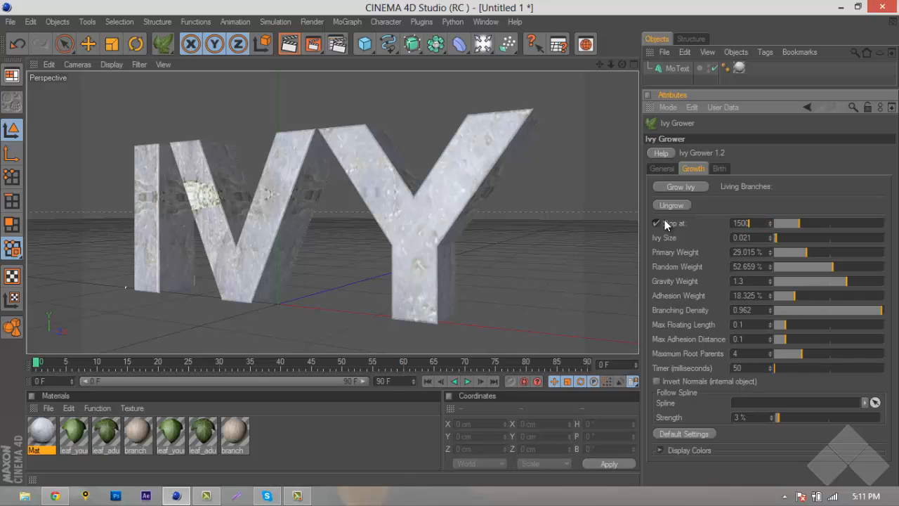
mouse_move(706, 225)
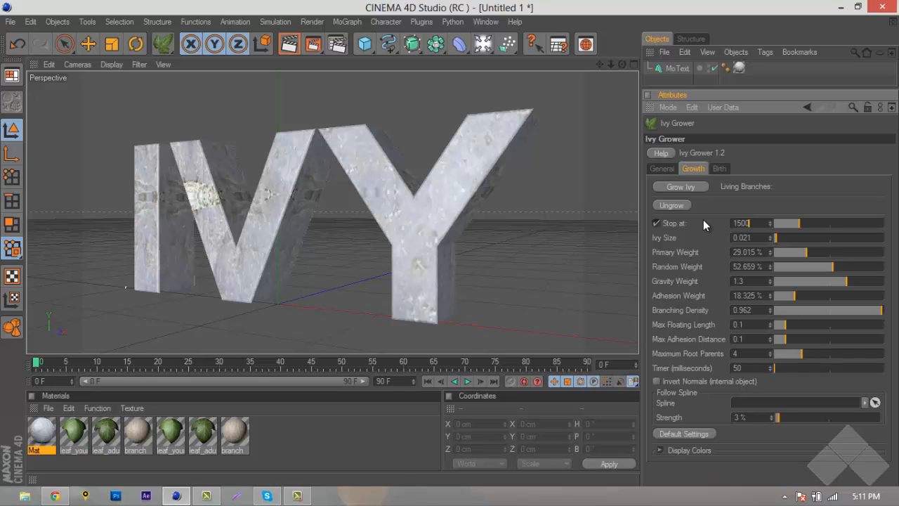
mouse_move(792, 239)
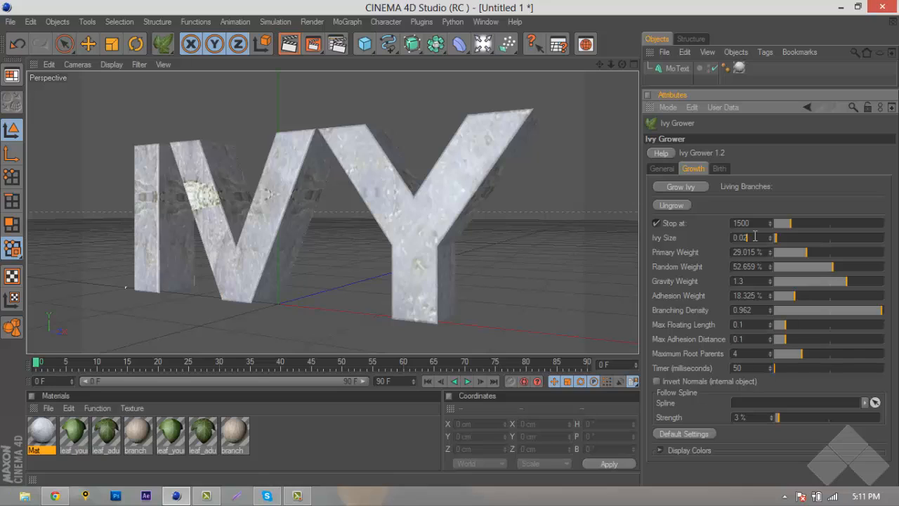
text(0.021)
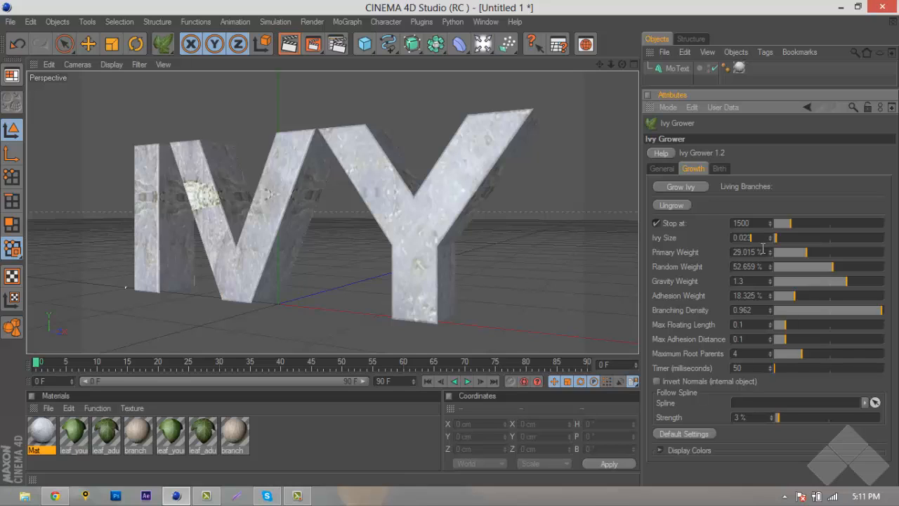
mouse_move(758, 251)
text(30)
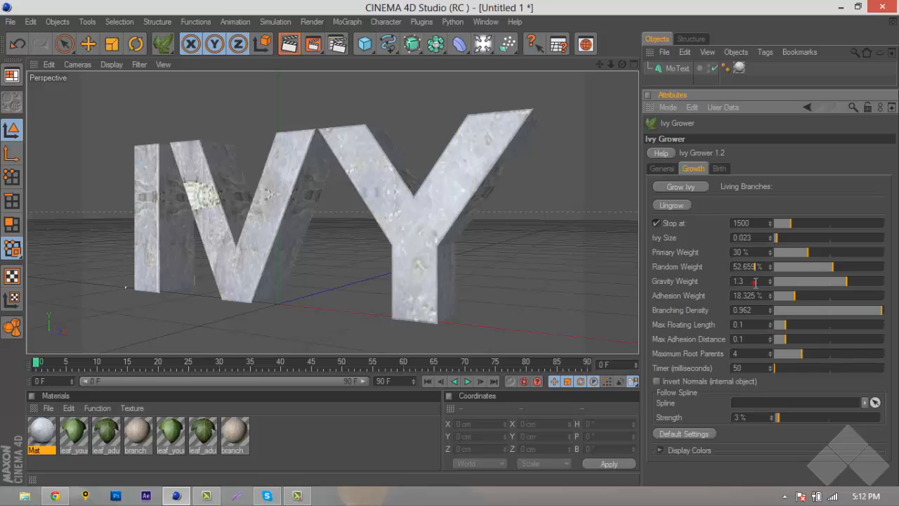
click(744, 281)
text(0.950)
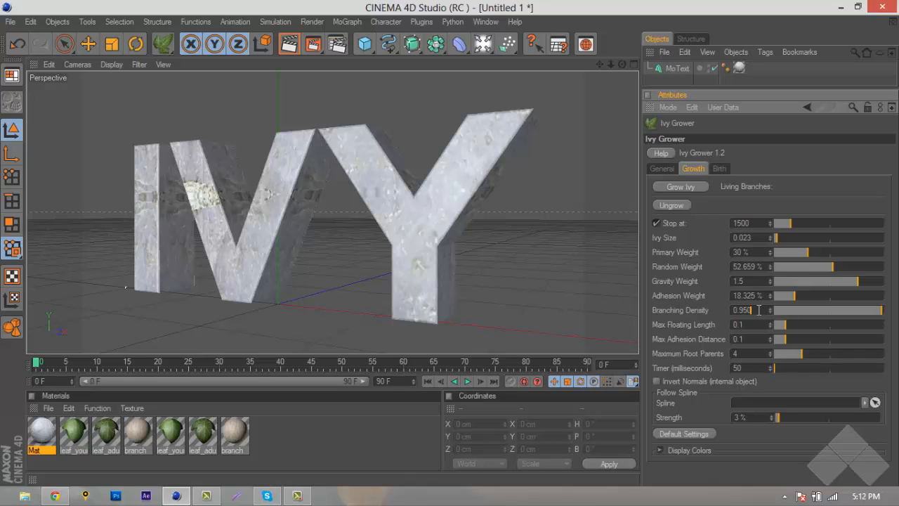
mouse_move(716, 168)
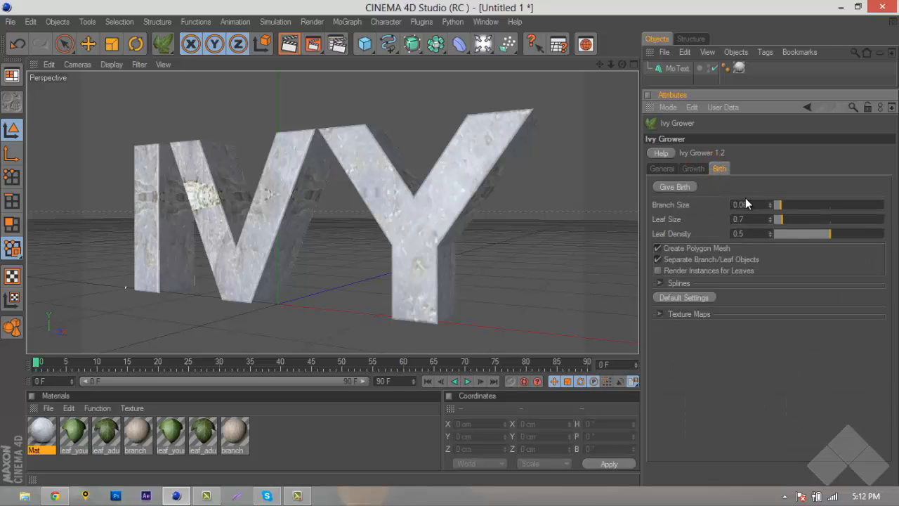
Set the ivy branch size to 0.06 and reduce the leaf size in the Birth settings.
click(752, 206)
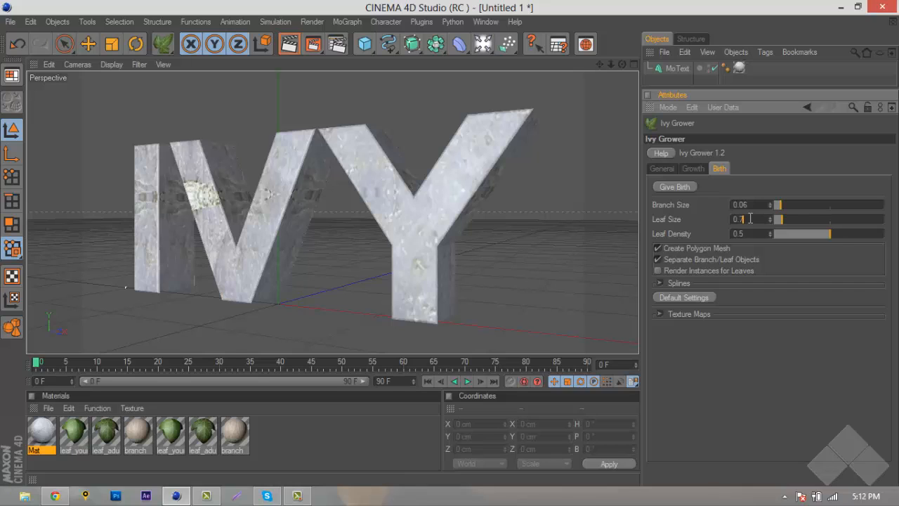
mouse_move(754, 232)
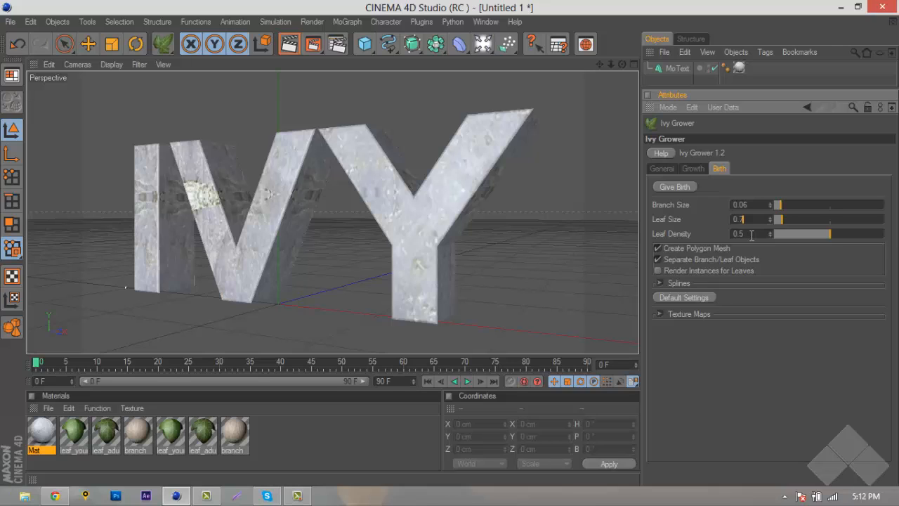
click(693, 168)
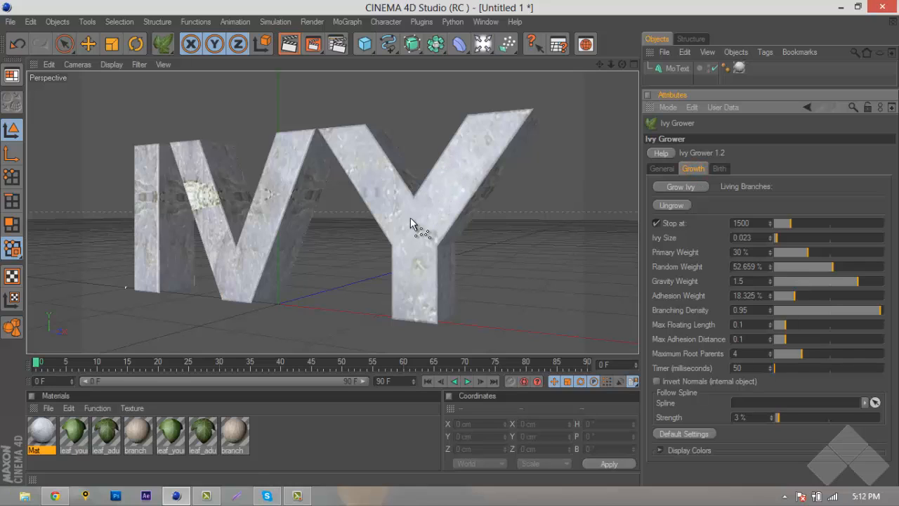
mouse_move(416, 222)
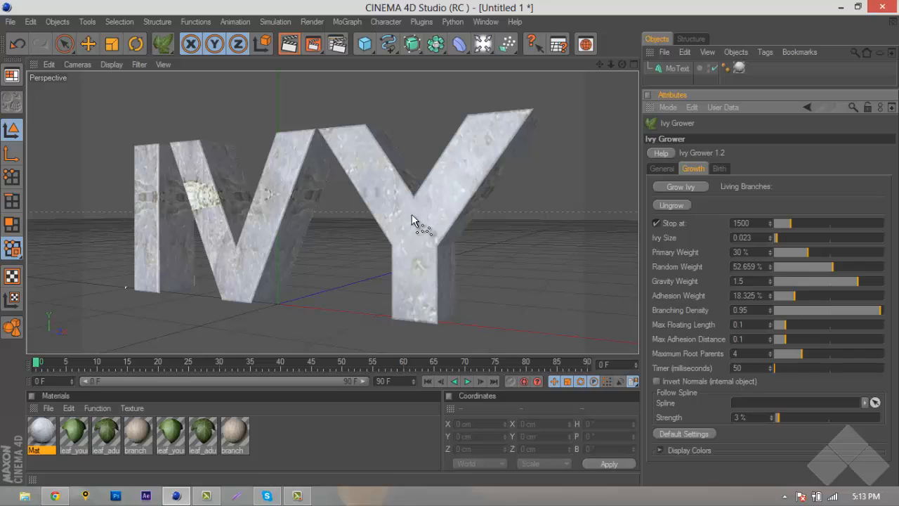
mouse_move(433, 233)
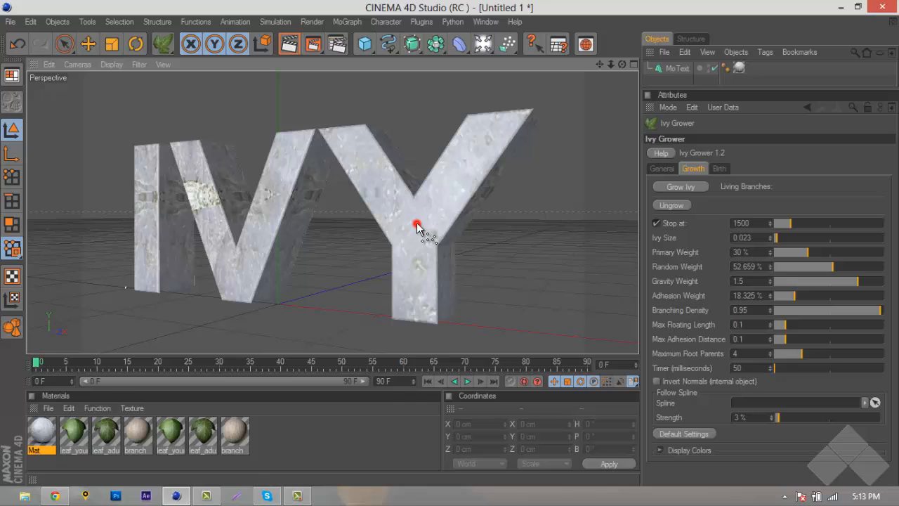
Review the IVY text's shading tag and main object properties.
click(677, 67)
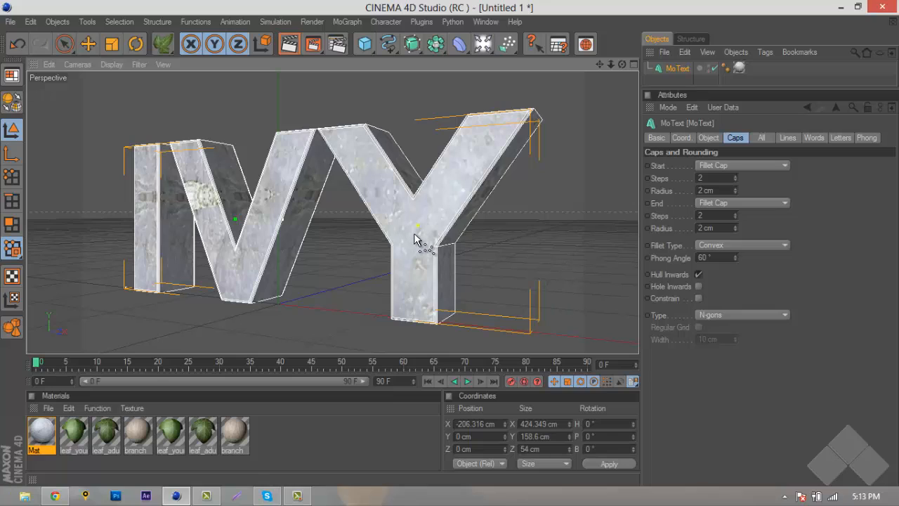
mouse_move(457, 232)
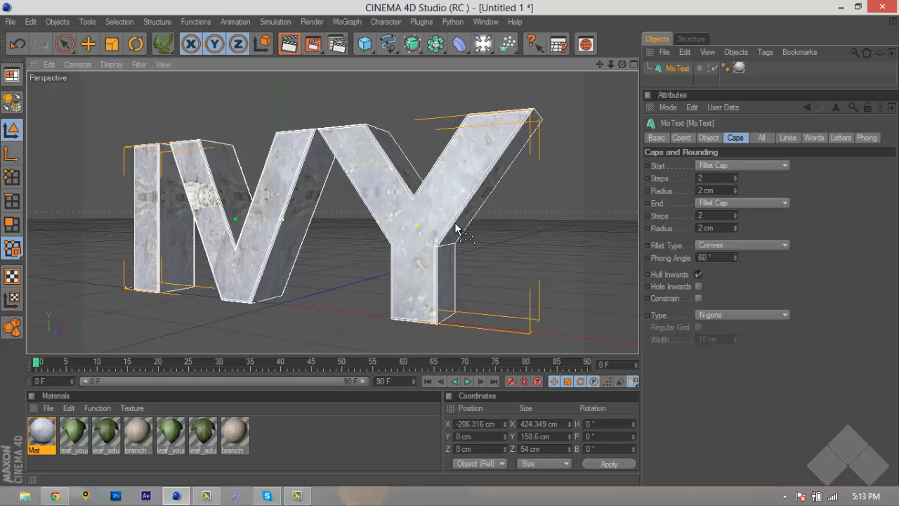
mouse_move(509, 222)
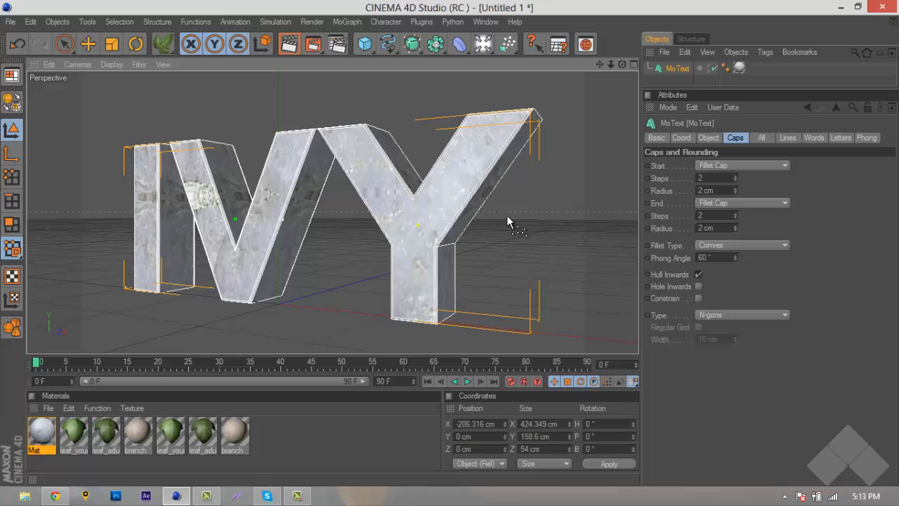
mouse_move(677, 93)
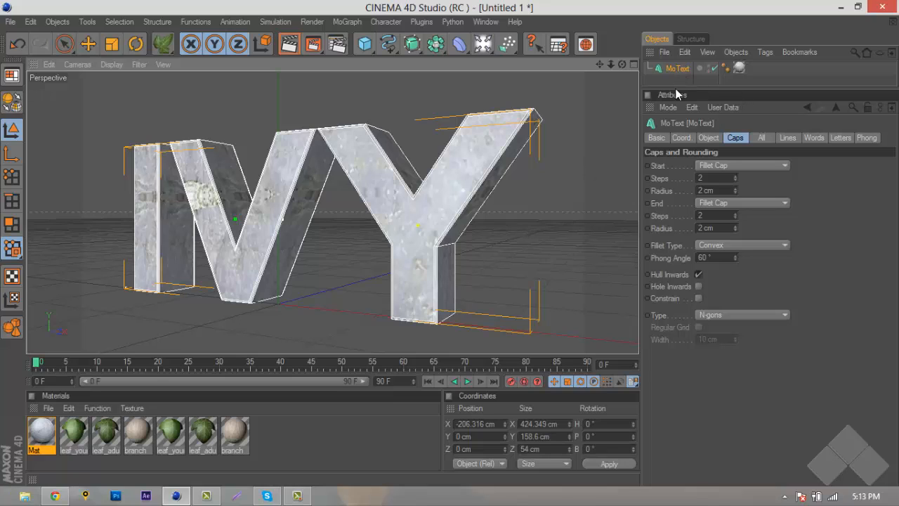
mouse_move(685, 93)
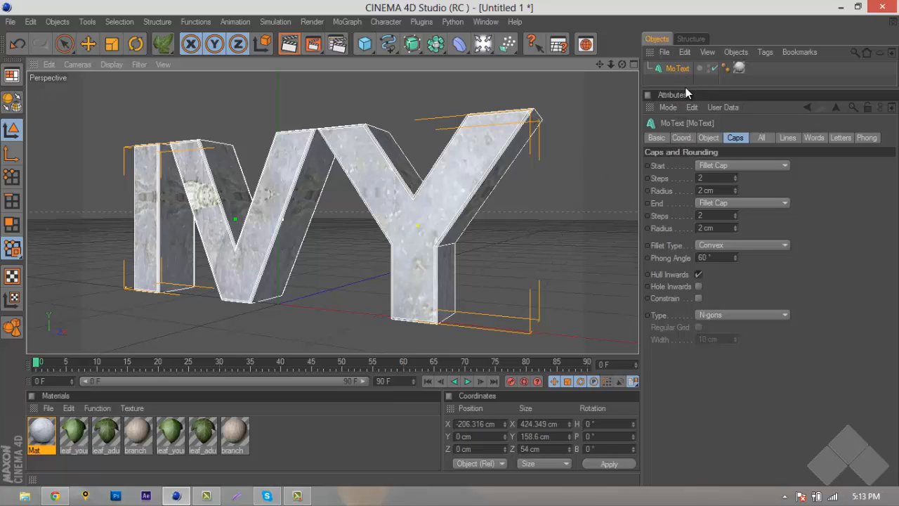
click(725, 68)
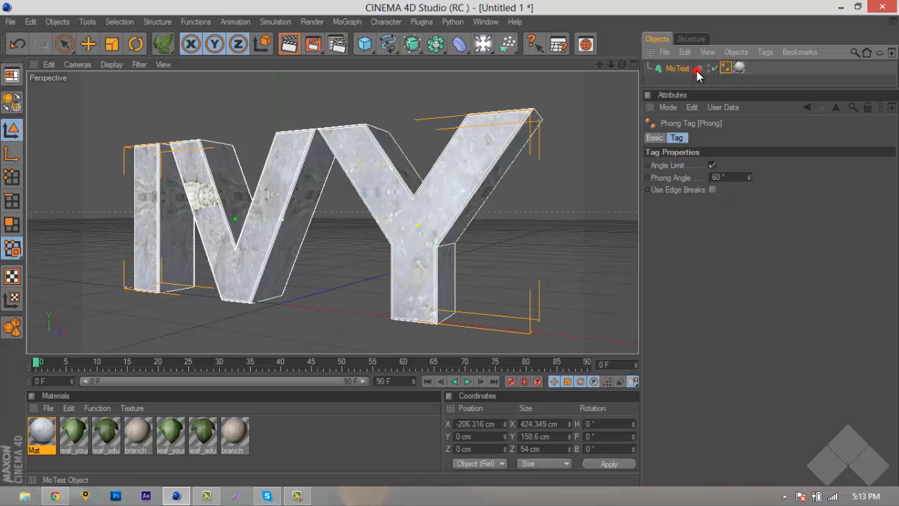
click(677, 67)
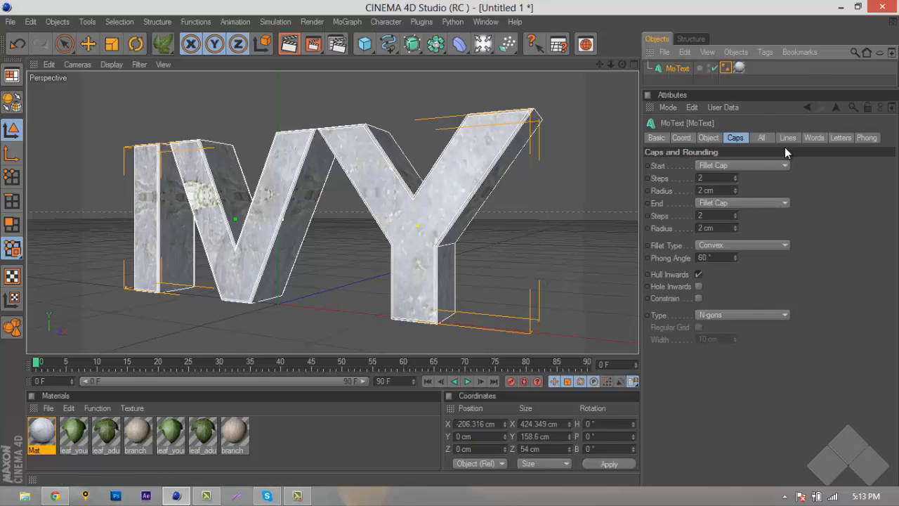
click(867, 138)
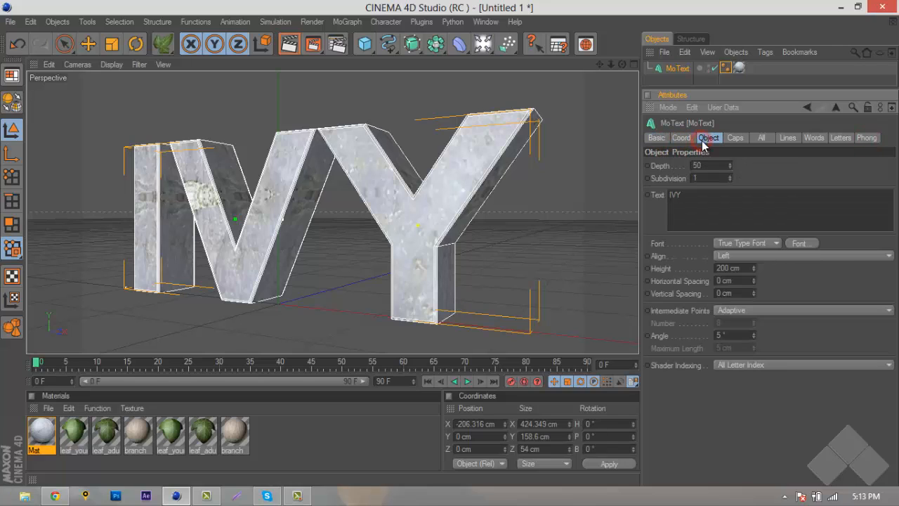
mouse_move(397, 39)
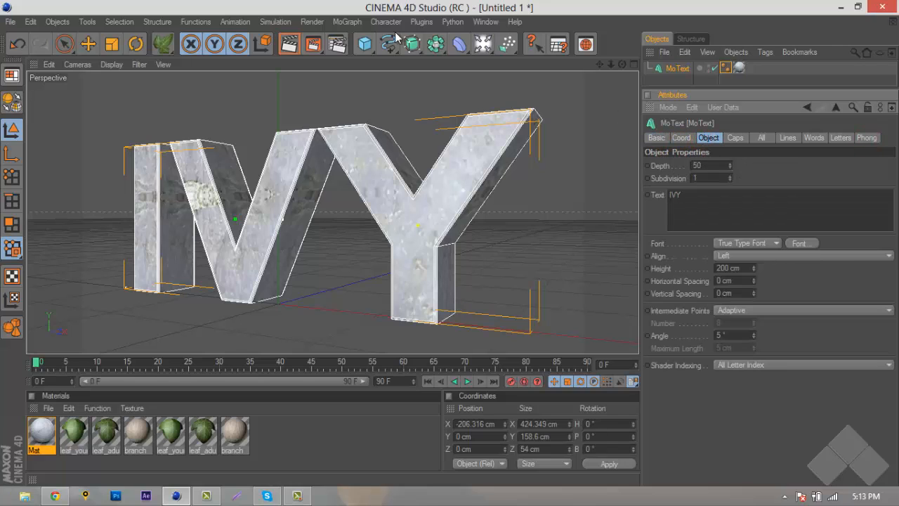
Add an Ivy Grower from the Plugins menu so its growth settings show.
click(421, 22)
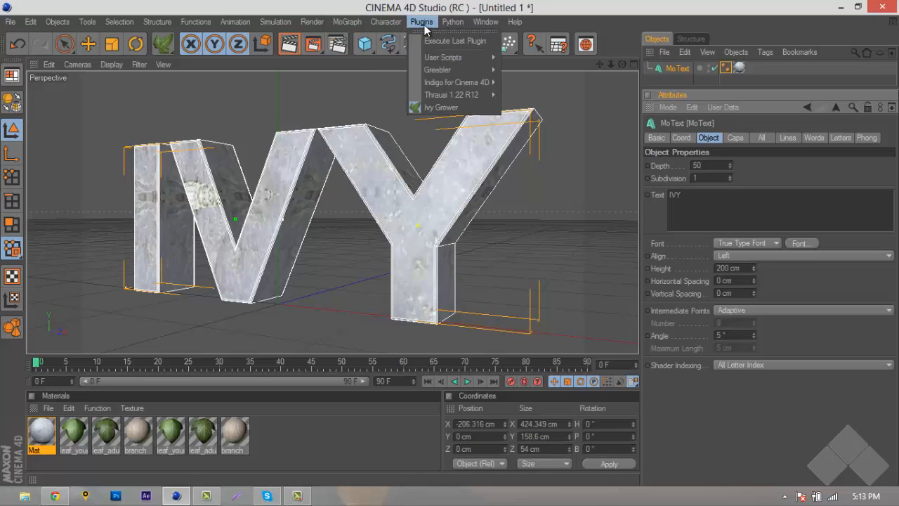
click(442, 107)
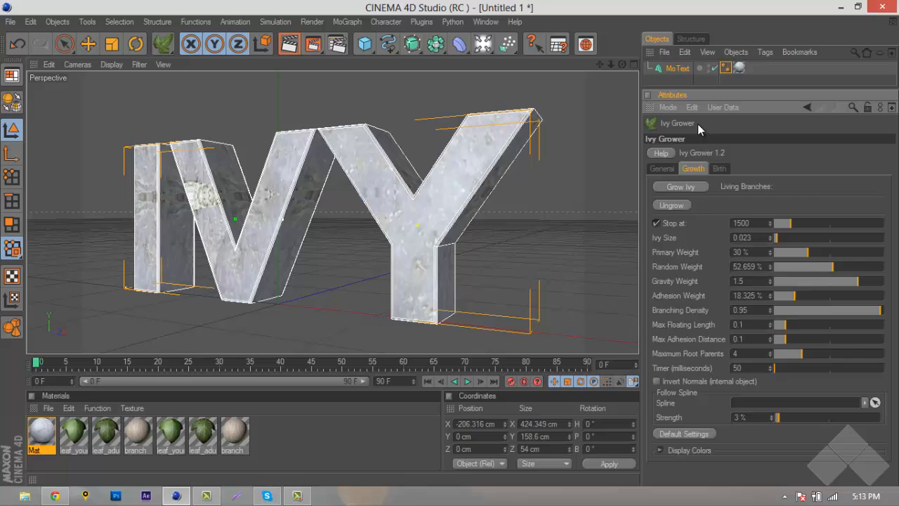
mouse_move(776, 166)
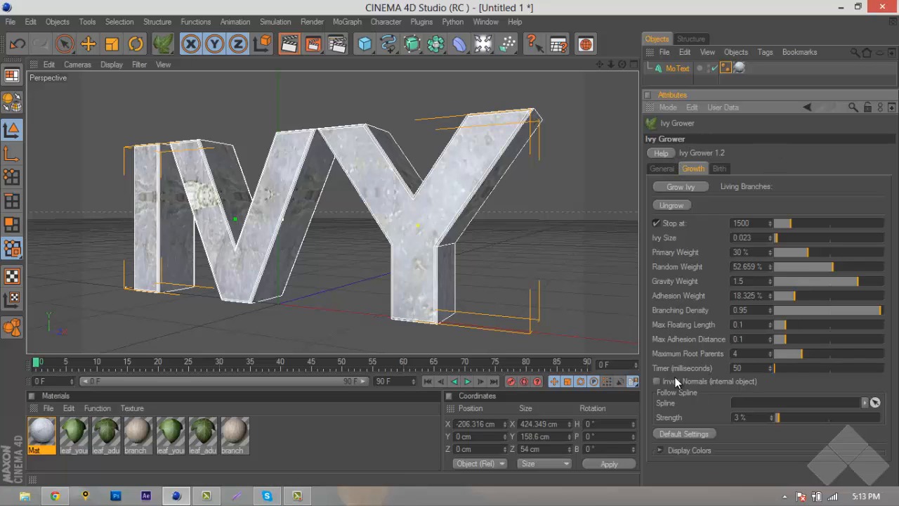
Change the ivy's seed point display colour from yellow to red.
click(659, 450)
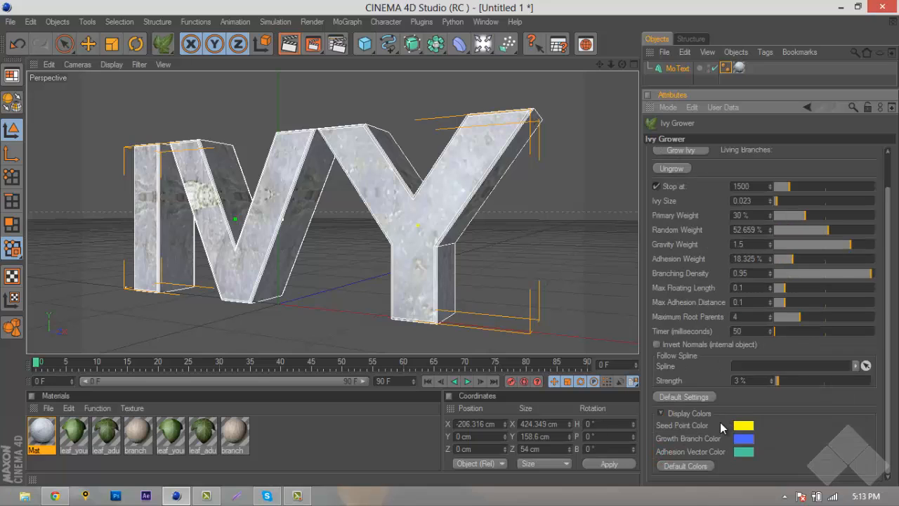
click(743, 426)
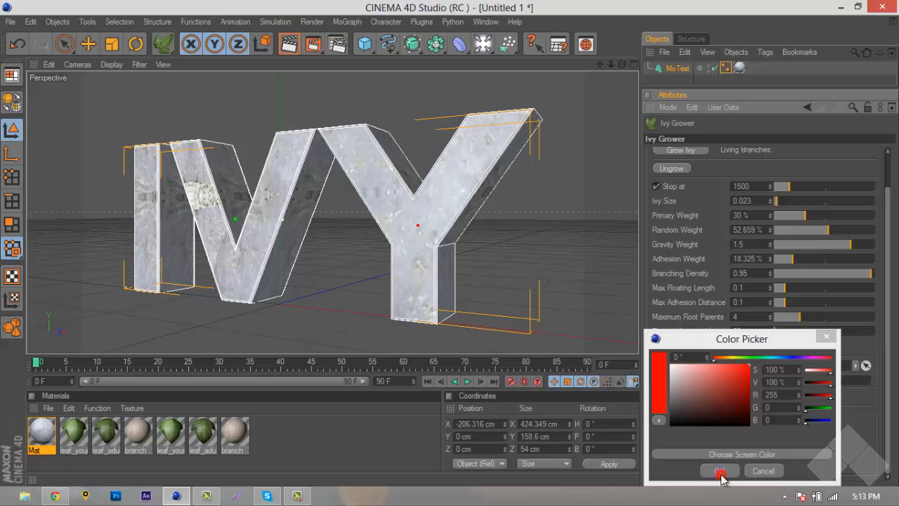
click(720, 471)
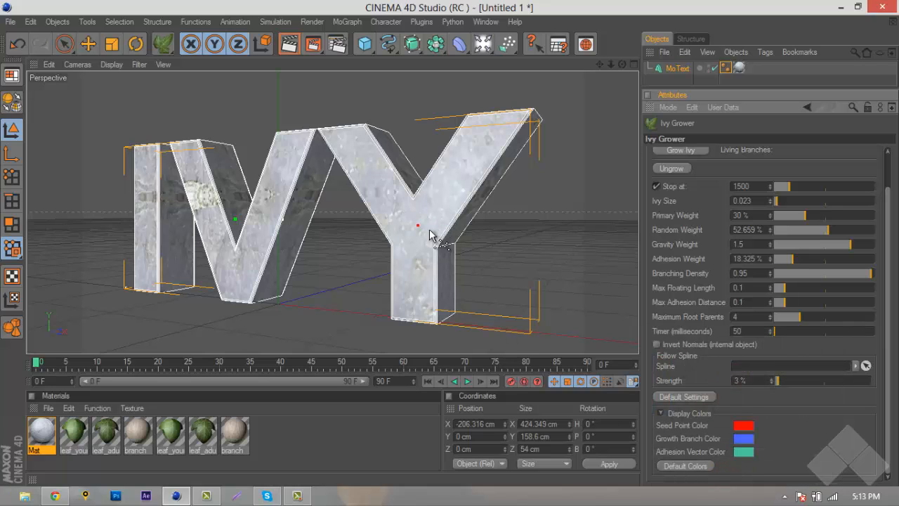
mouse_move(756, 447)
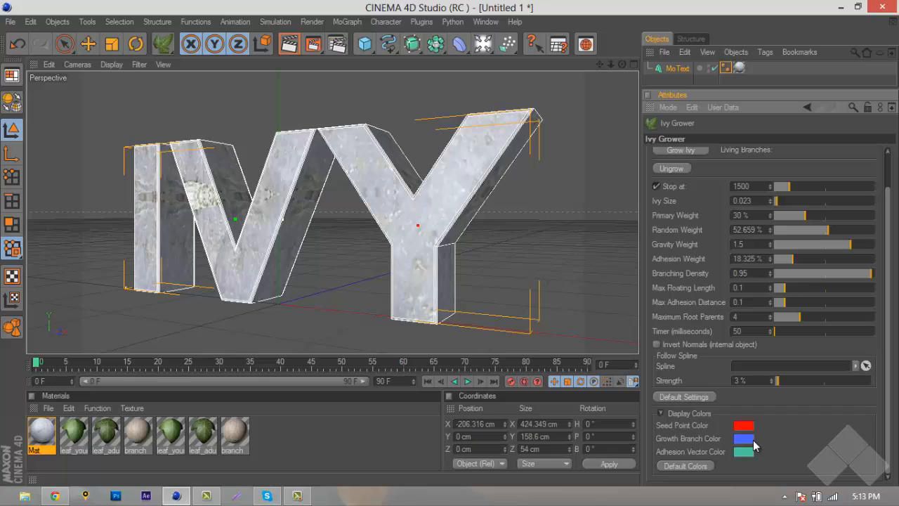
mouse_move(750, 463)
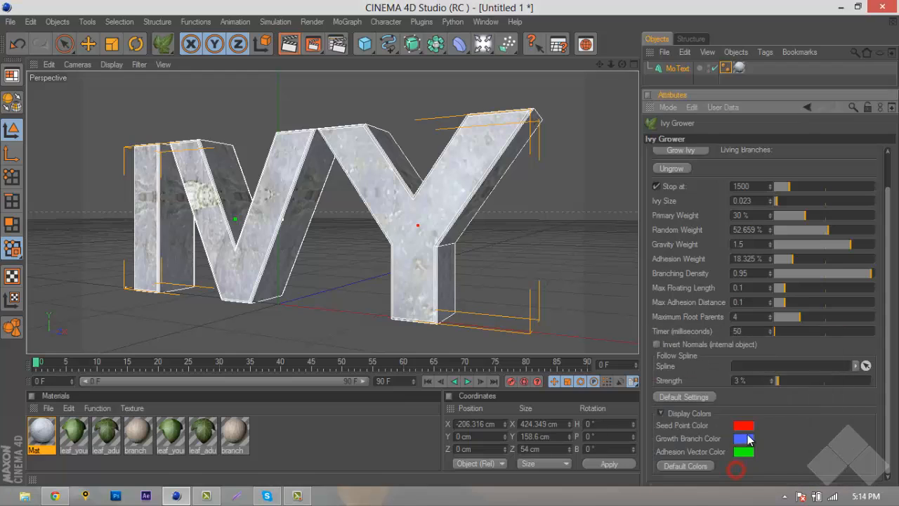
click(743, 438)
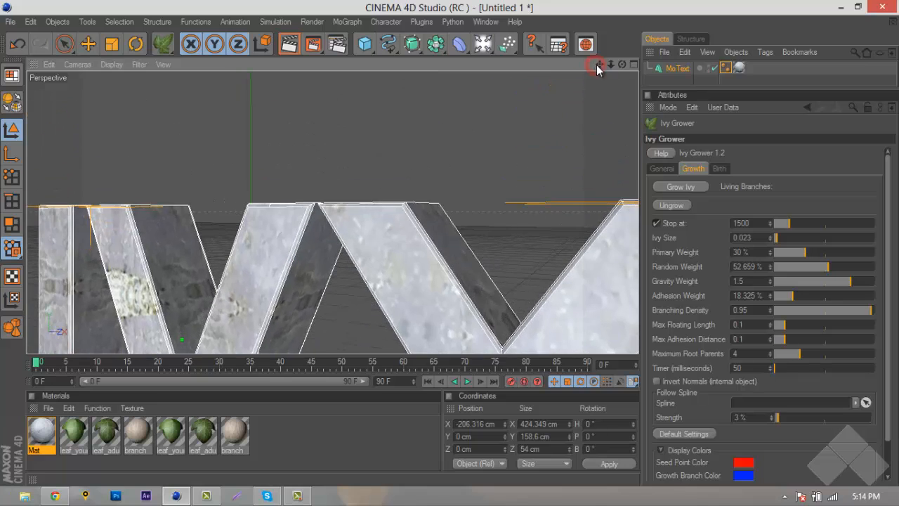
Seed ivy on top of the V and grow a first clump of blue branch strands over the letters.
drag(597, 70, 363, 241)
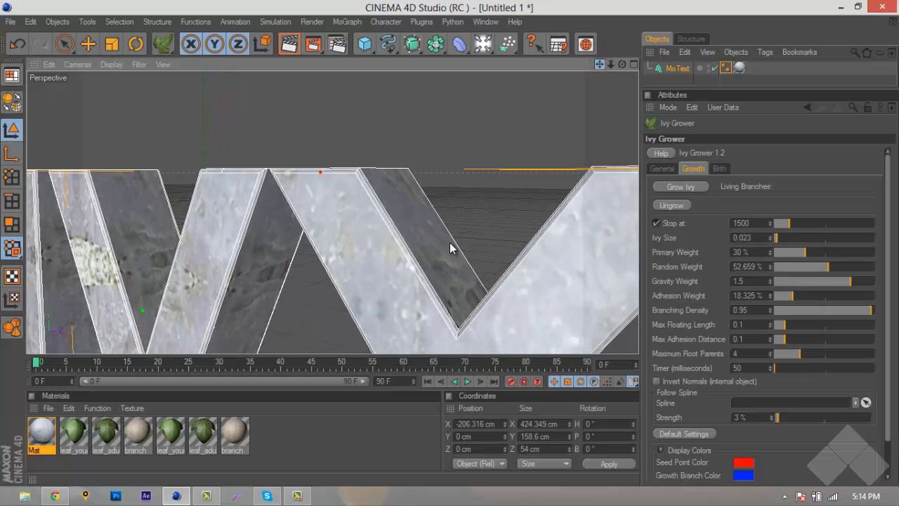
click(680, 185)
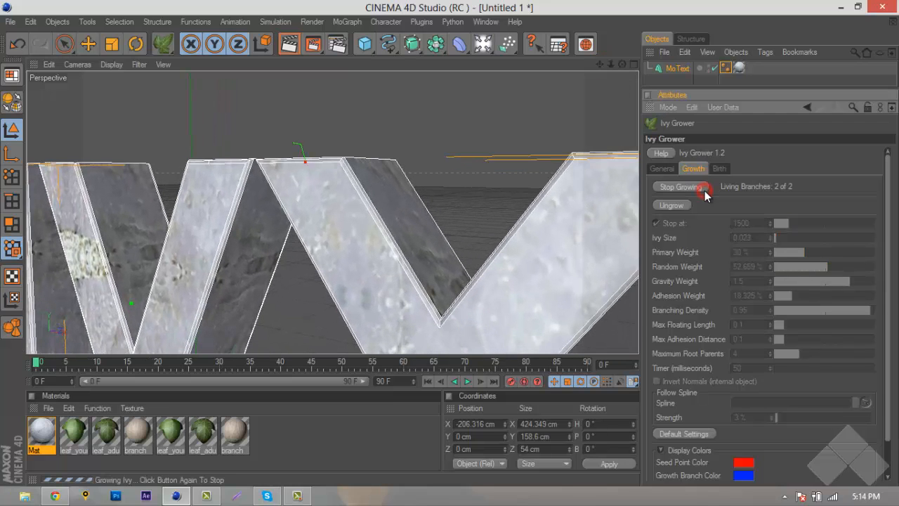
click(680, 186)
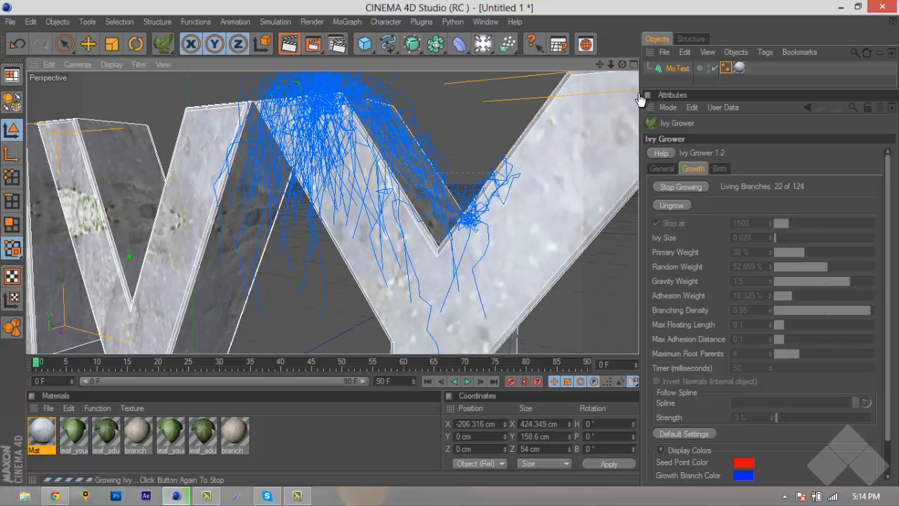
click(680, 185)
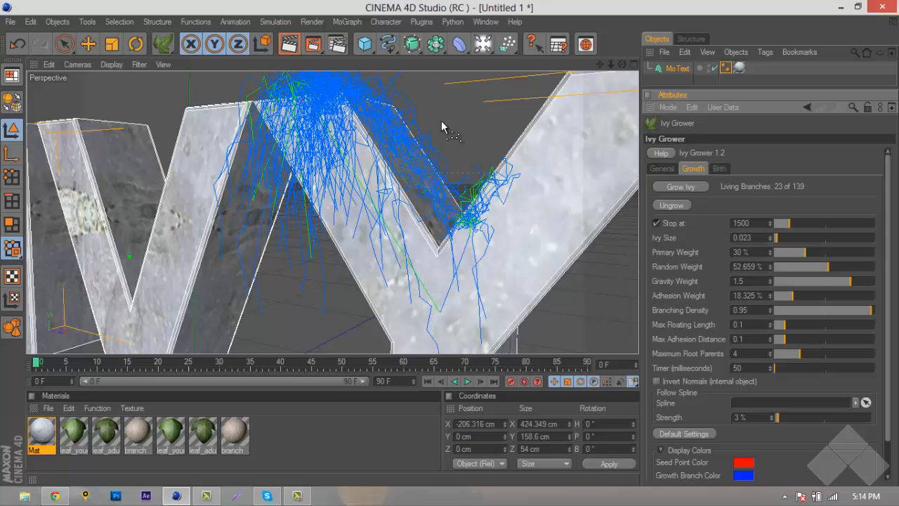
mouse_move(380, 194)
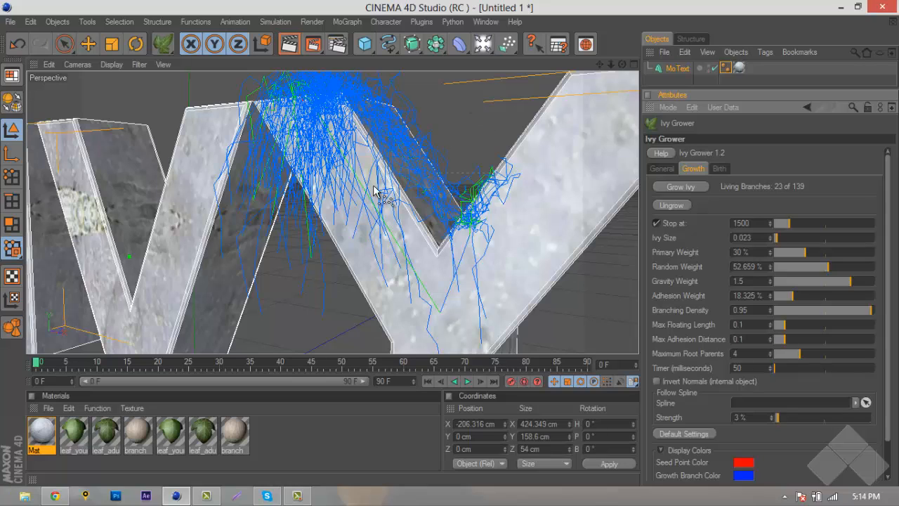
mouse_move(481, 146)
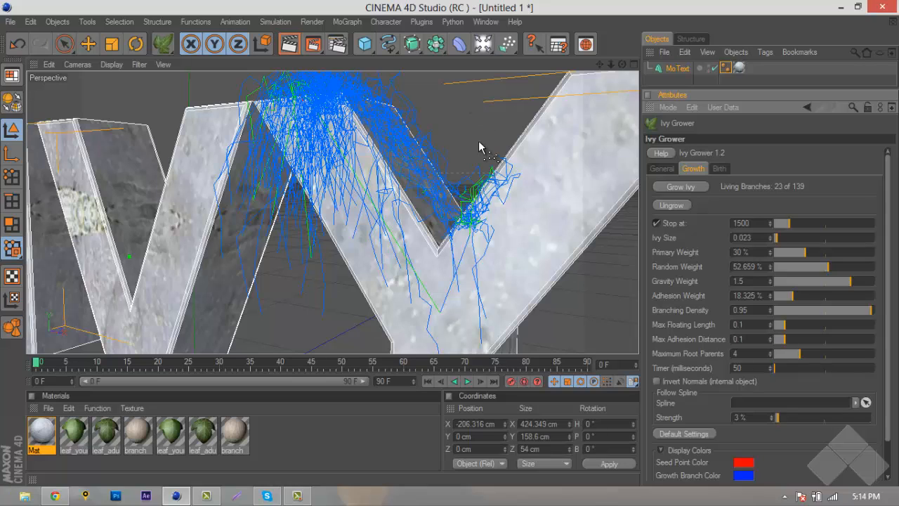
click(720, 169)
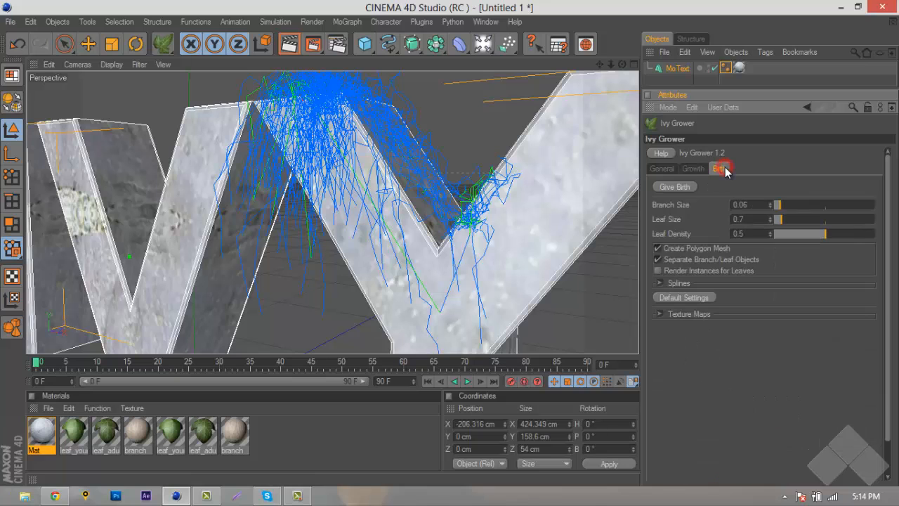
Set the ivy Branch Size to 0.065 before birthing the strands on the V.
click(674, 185)
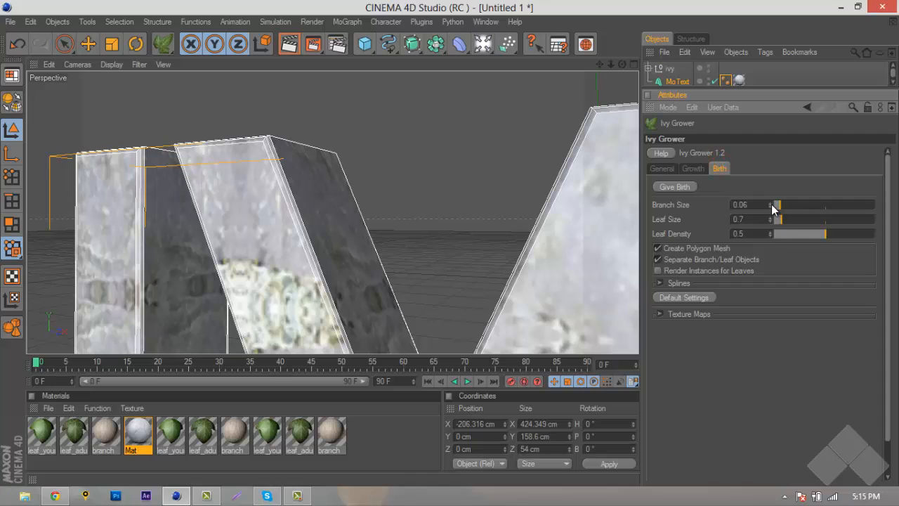
drag(779, 205, 780, 205)
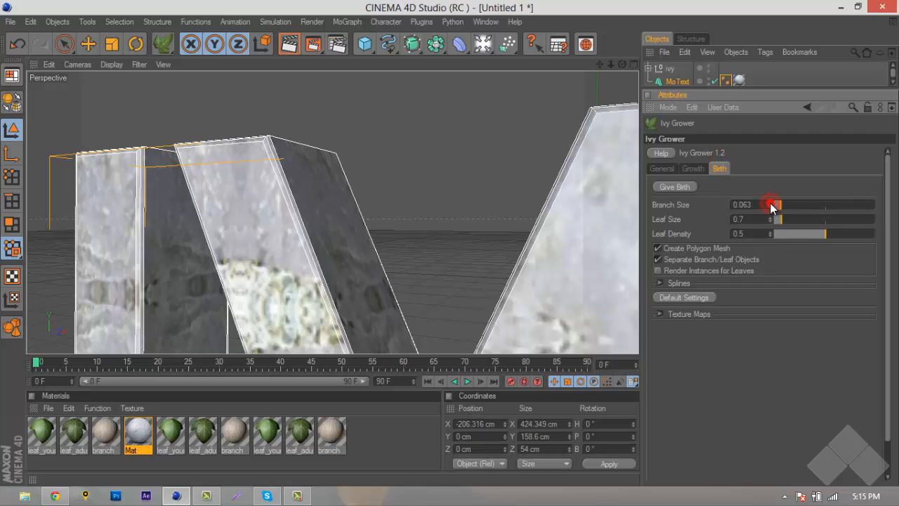
drag(779, 205, 780, 205)
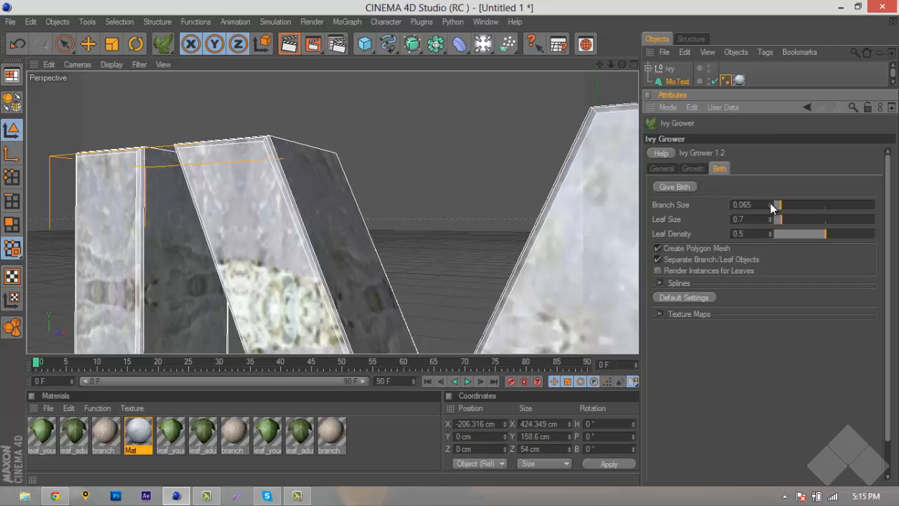
mouse_move(293, 143)
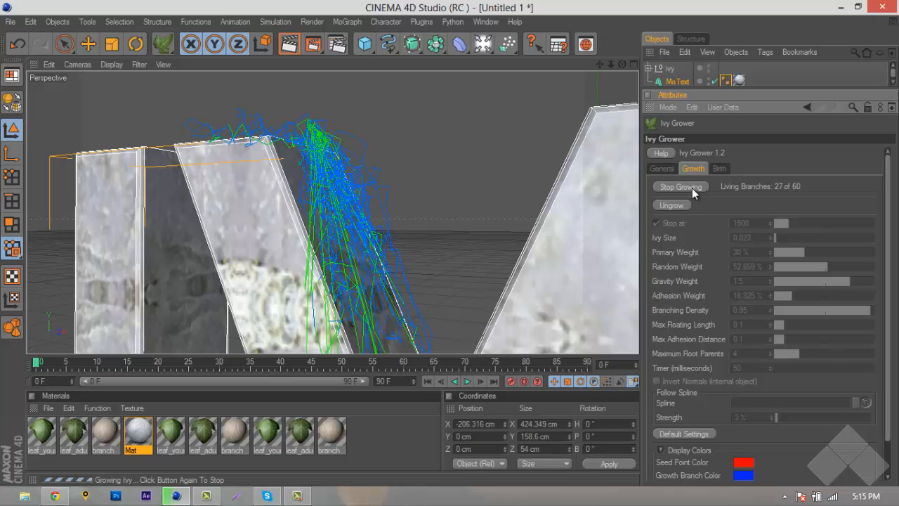
Stop the growth on the Y and give birth to leafy ivy meshes over both letters.
click(720, 169)
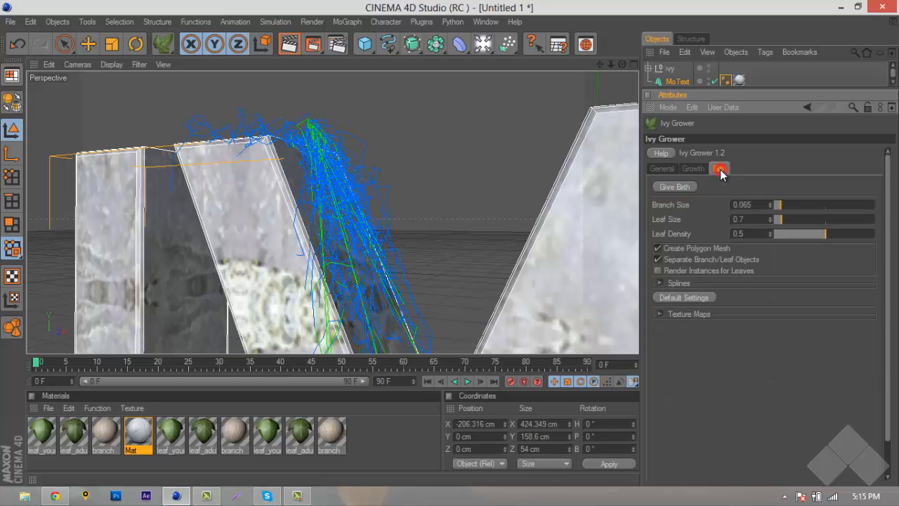
click(674, 186)
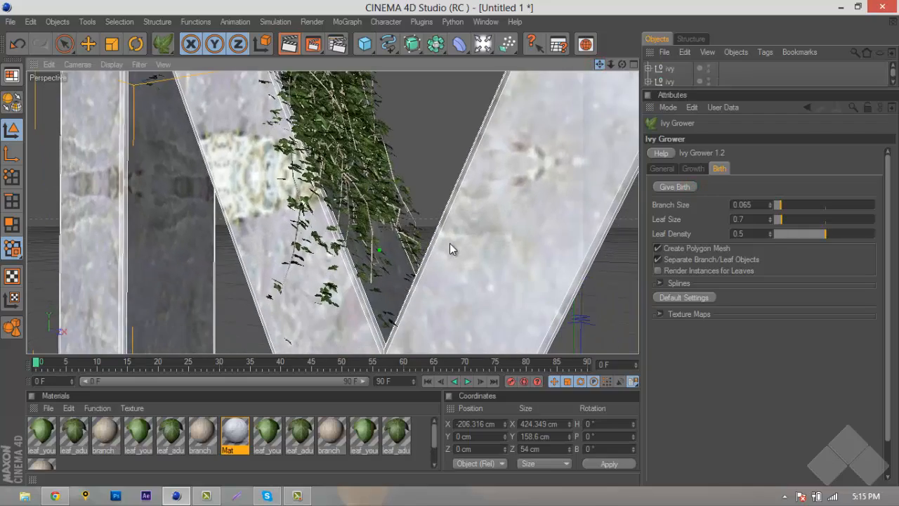
drag(450, 246, 429, 274)
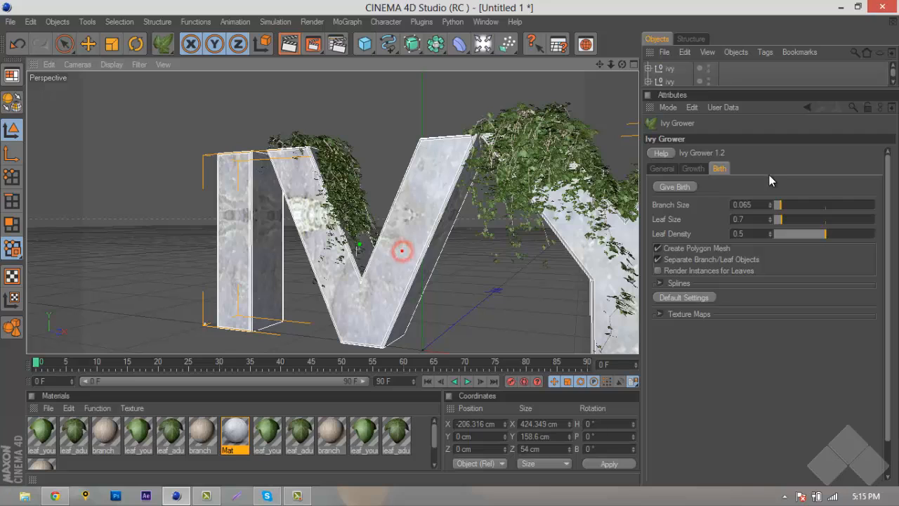
Grow a third ivy clump inside the V and stop its growth.
click(694, 168)
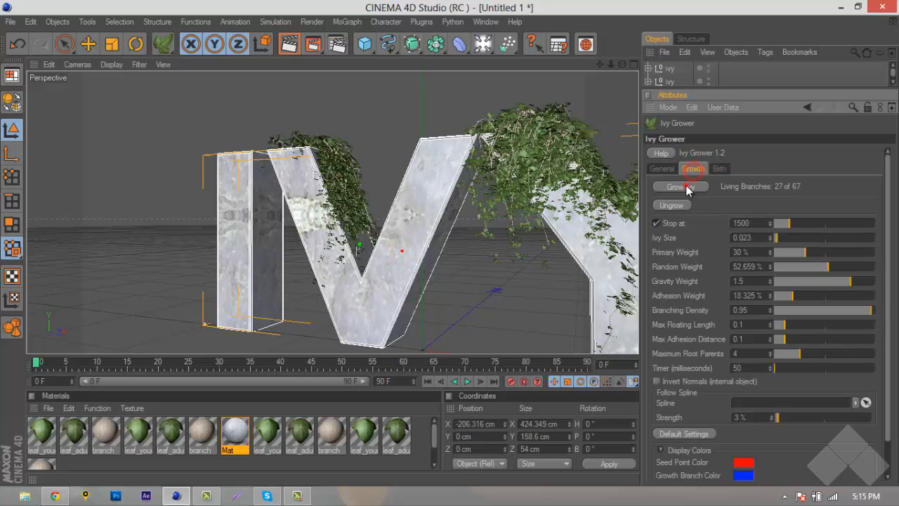
click(676, 186)
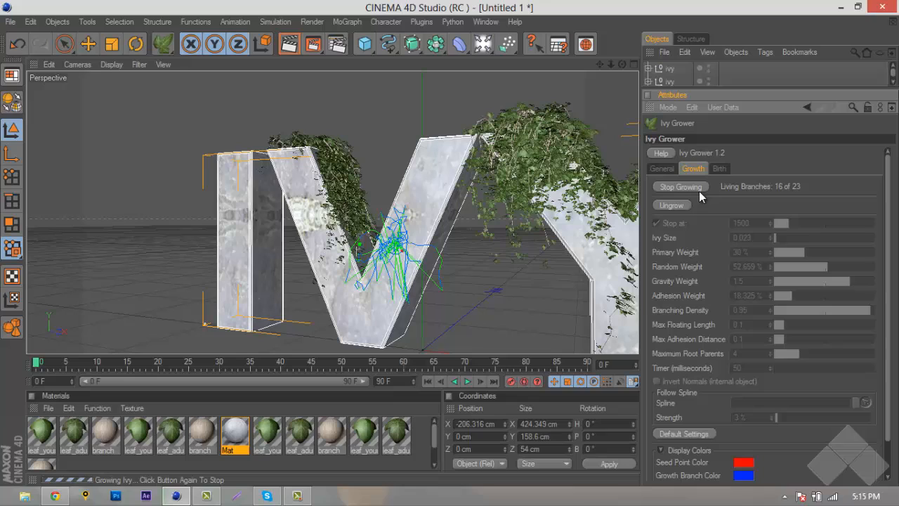
click(680, 185)
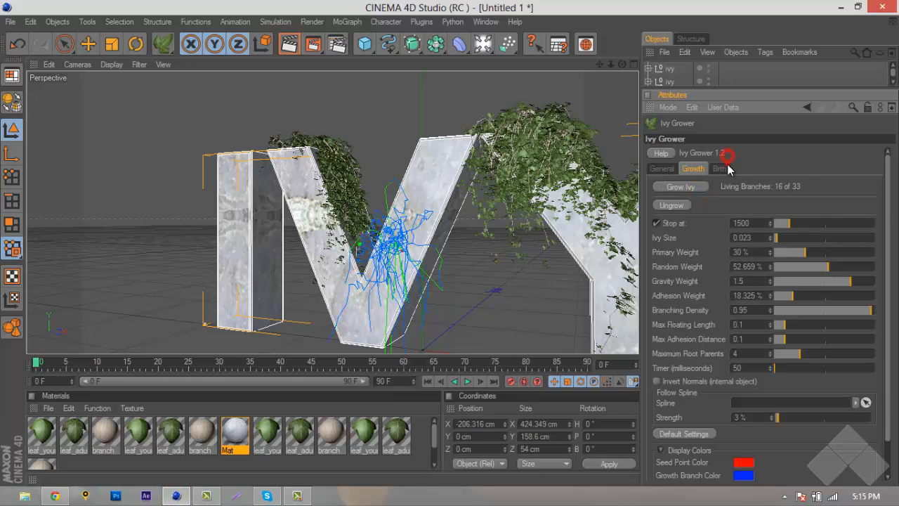
Stop the ivy growing on the I and give birth to its leafy meshes.
click(719, 169)
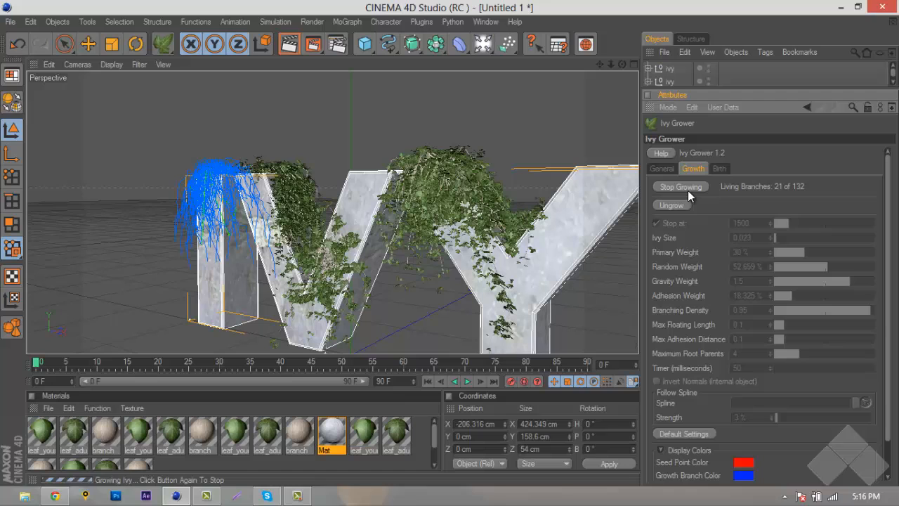
click(719, 169)
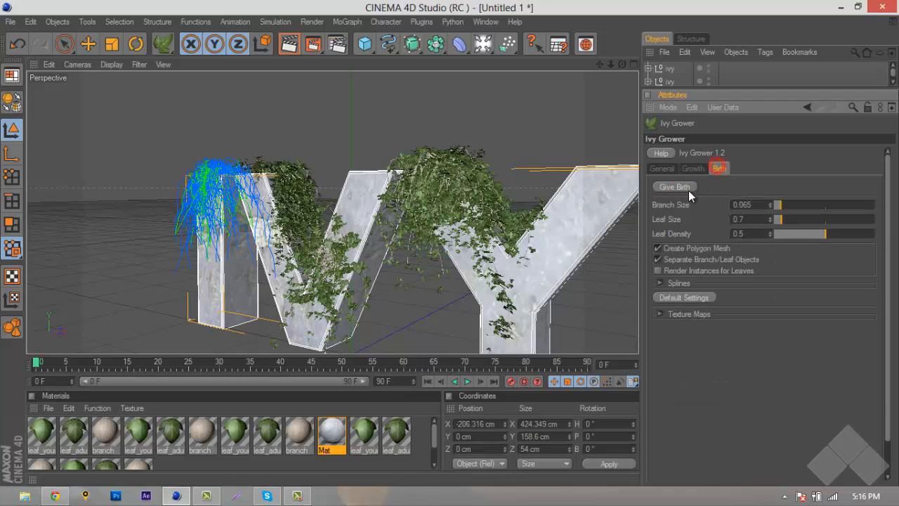
click(675, 186)
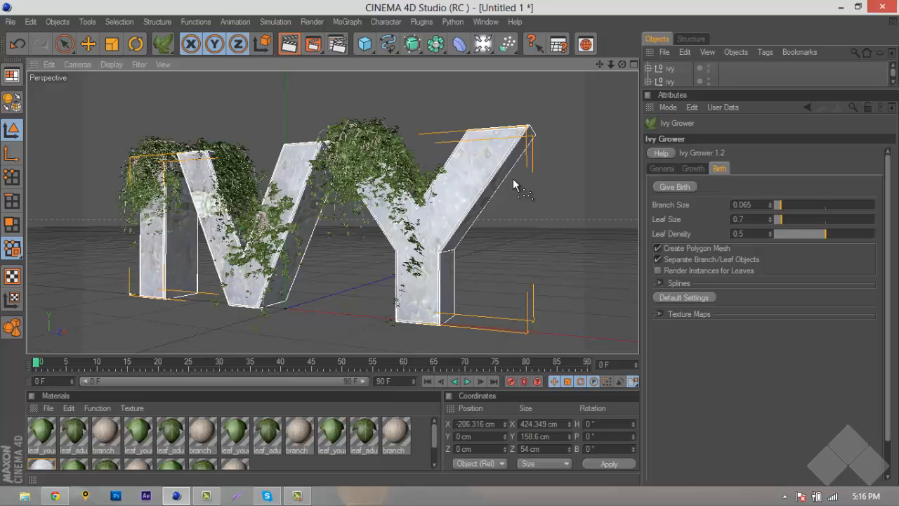
mouse_move(473, 225)
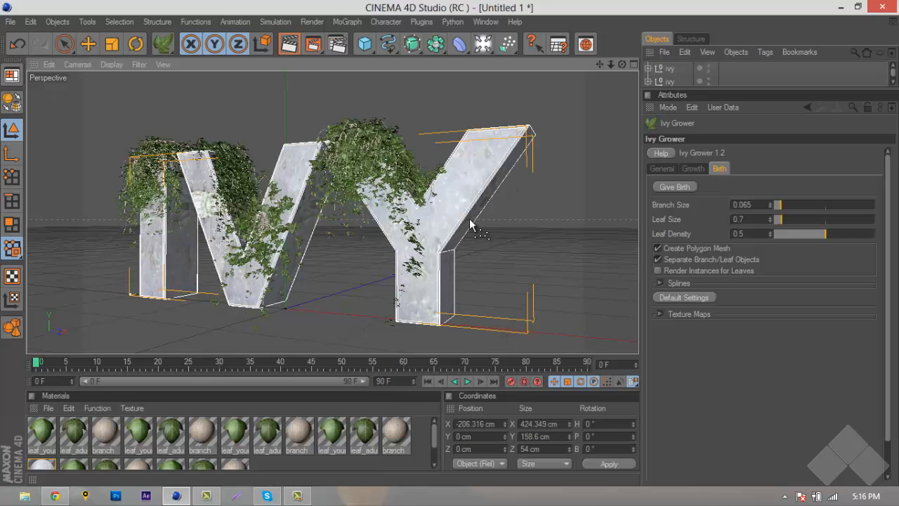